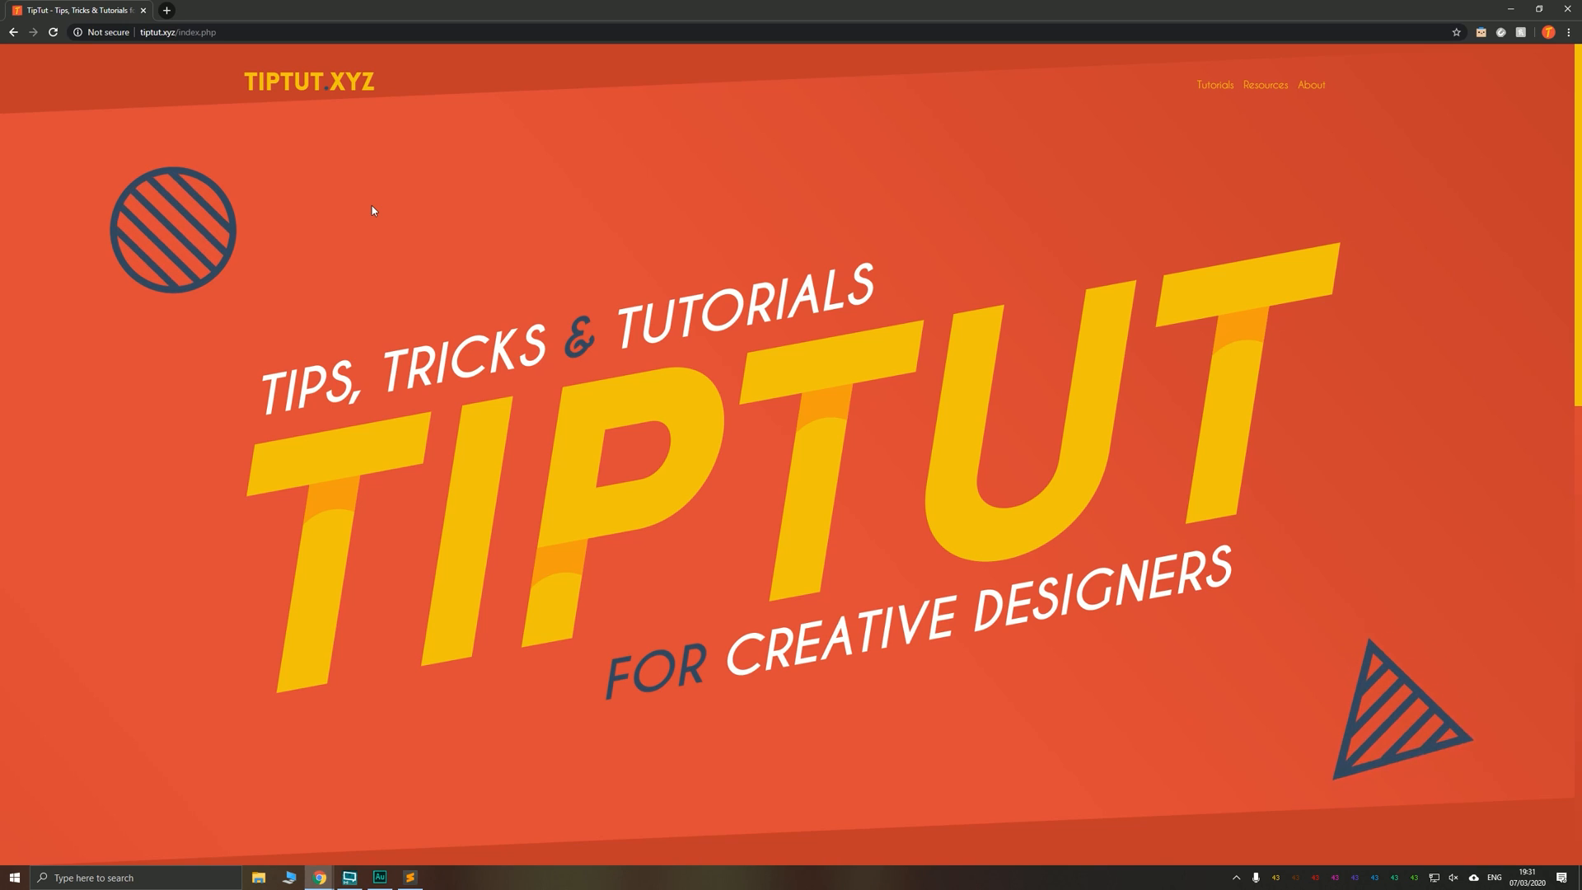
Set the transformation points of the legs and body parts at their joints with Free Transform.
left_click(1265, 85)
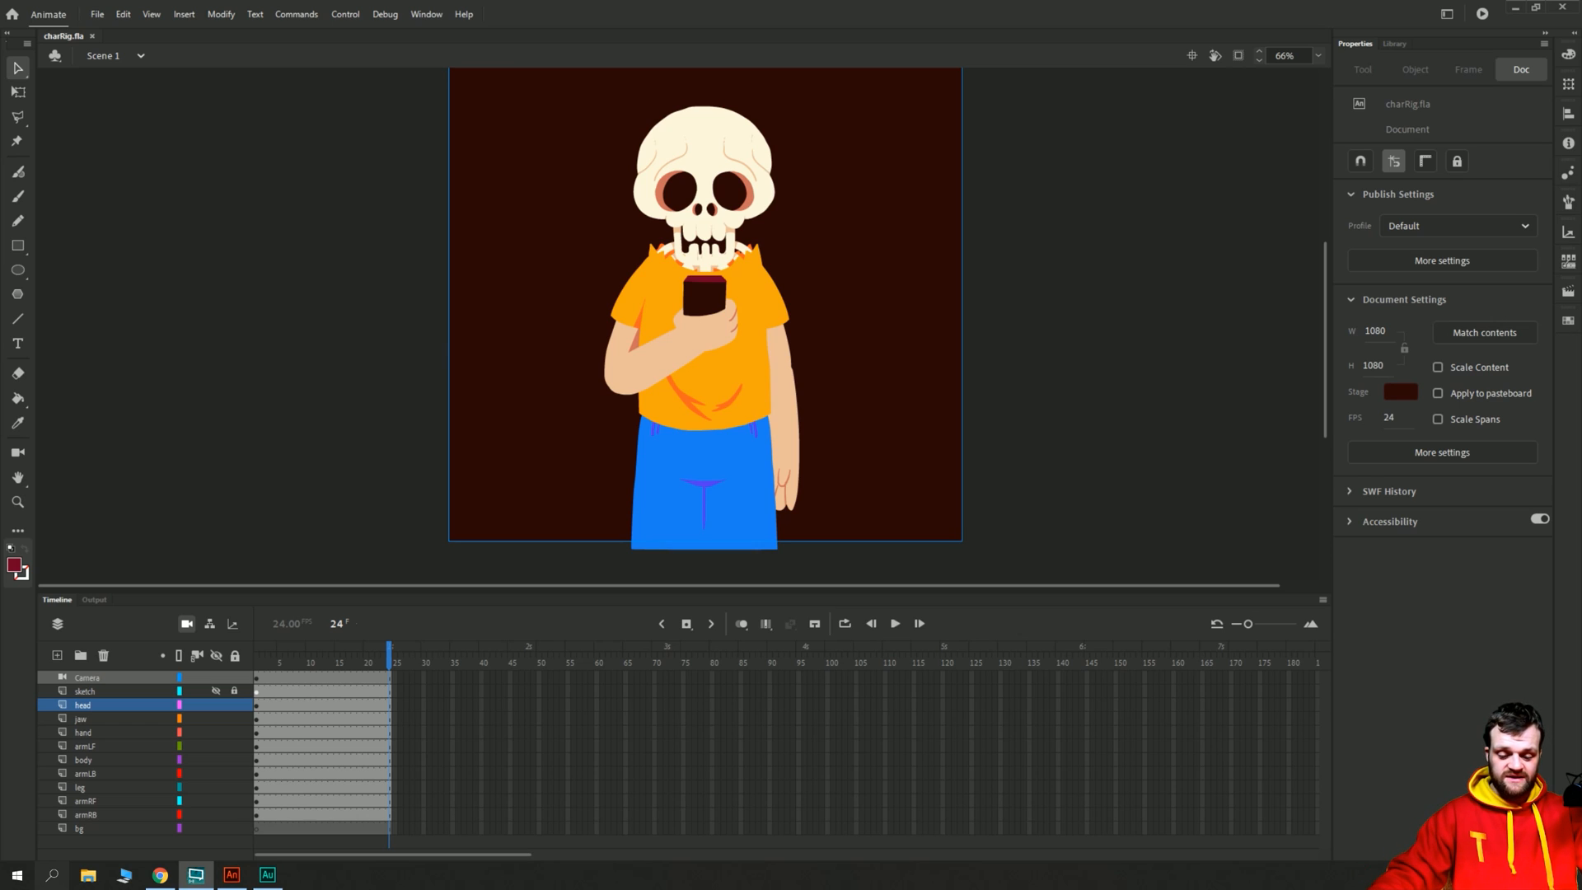
mouse_move(860, 323)
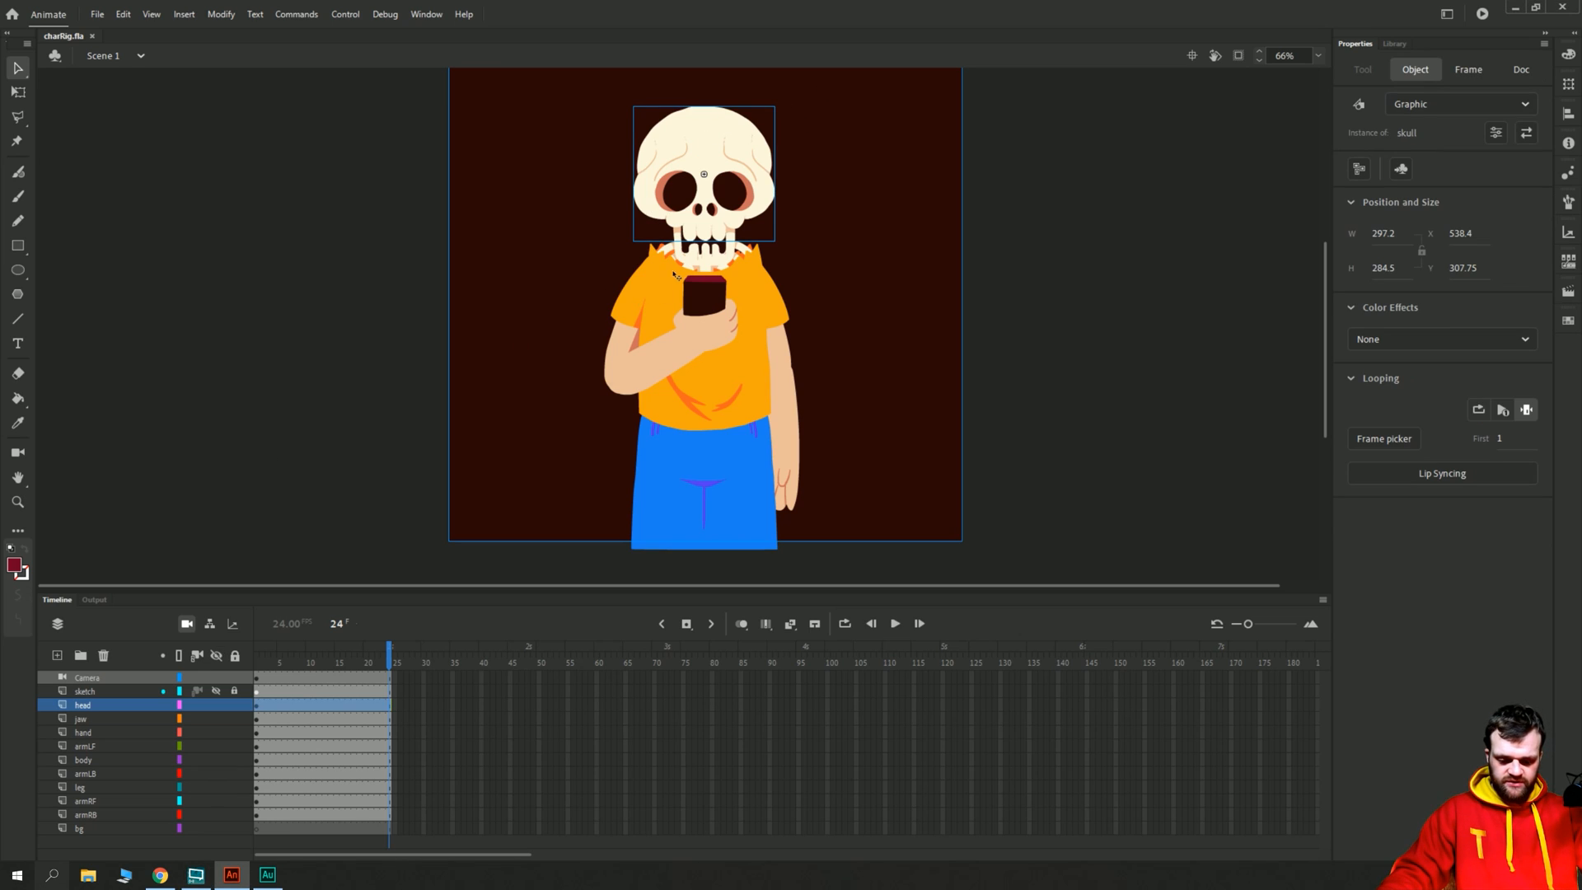
left_click(641, 292)
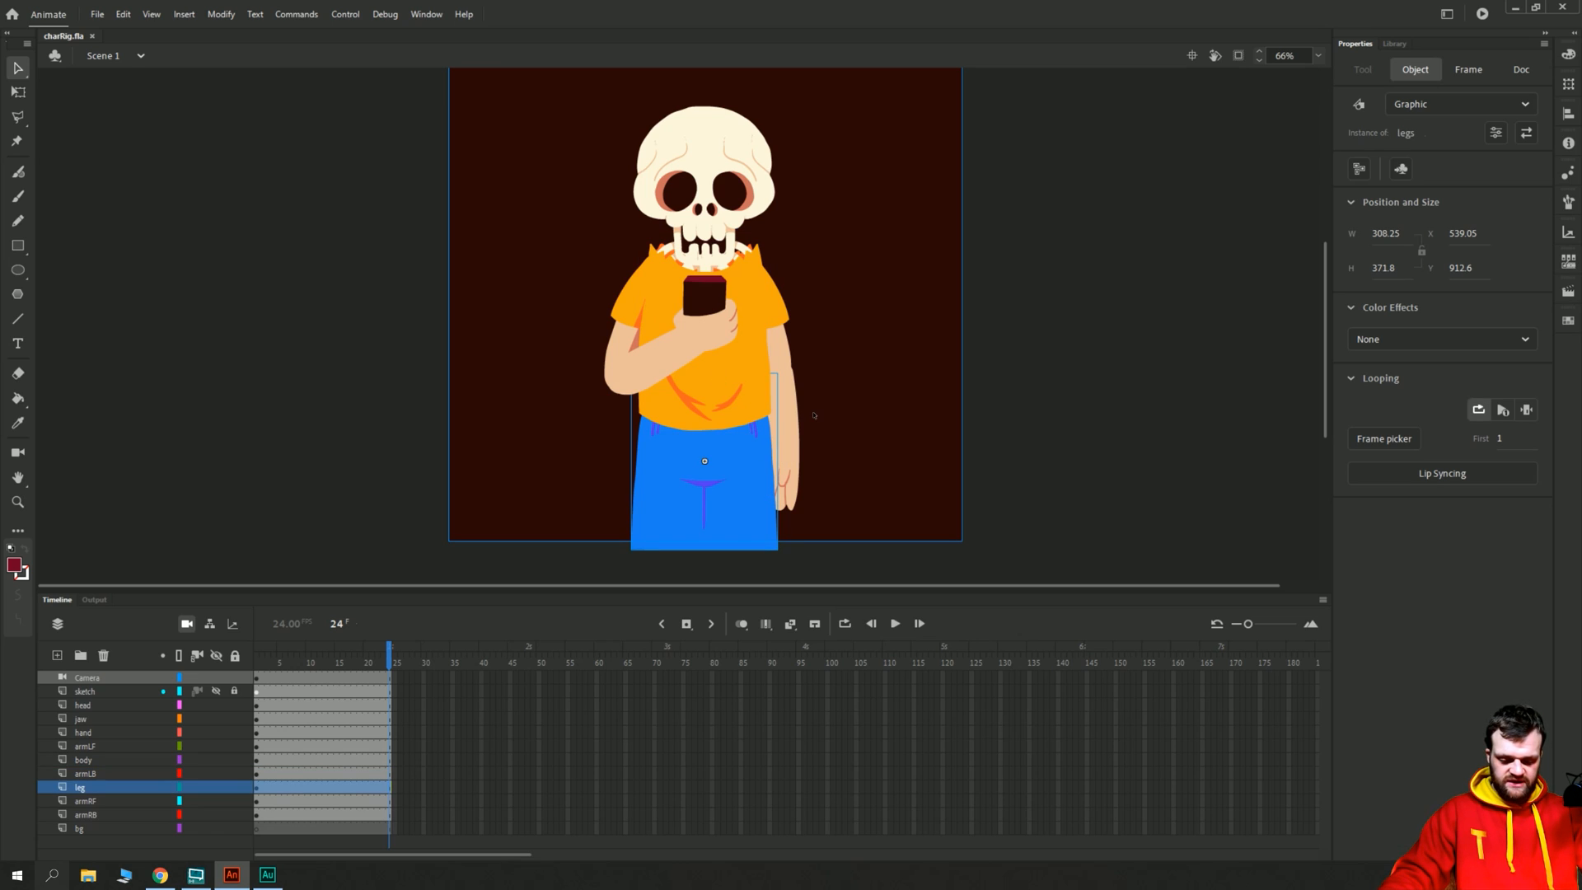
left_click(86, 801)
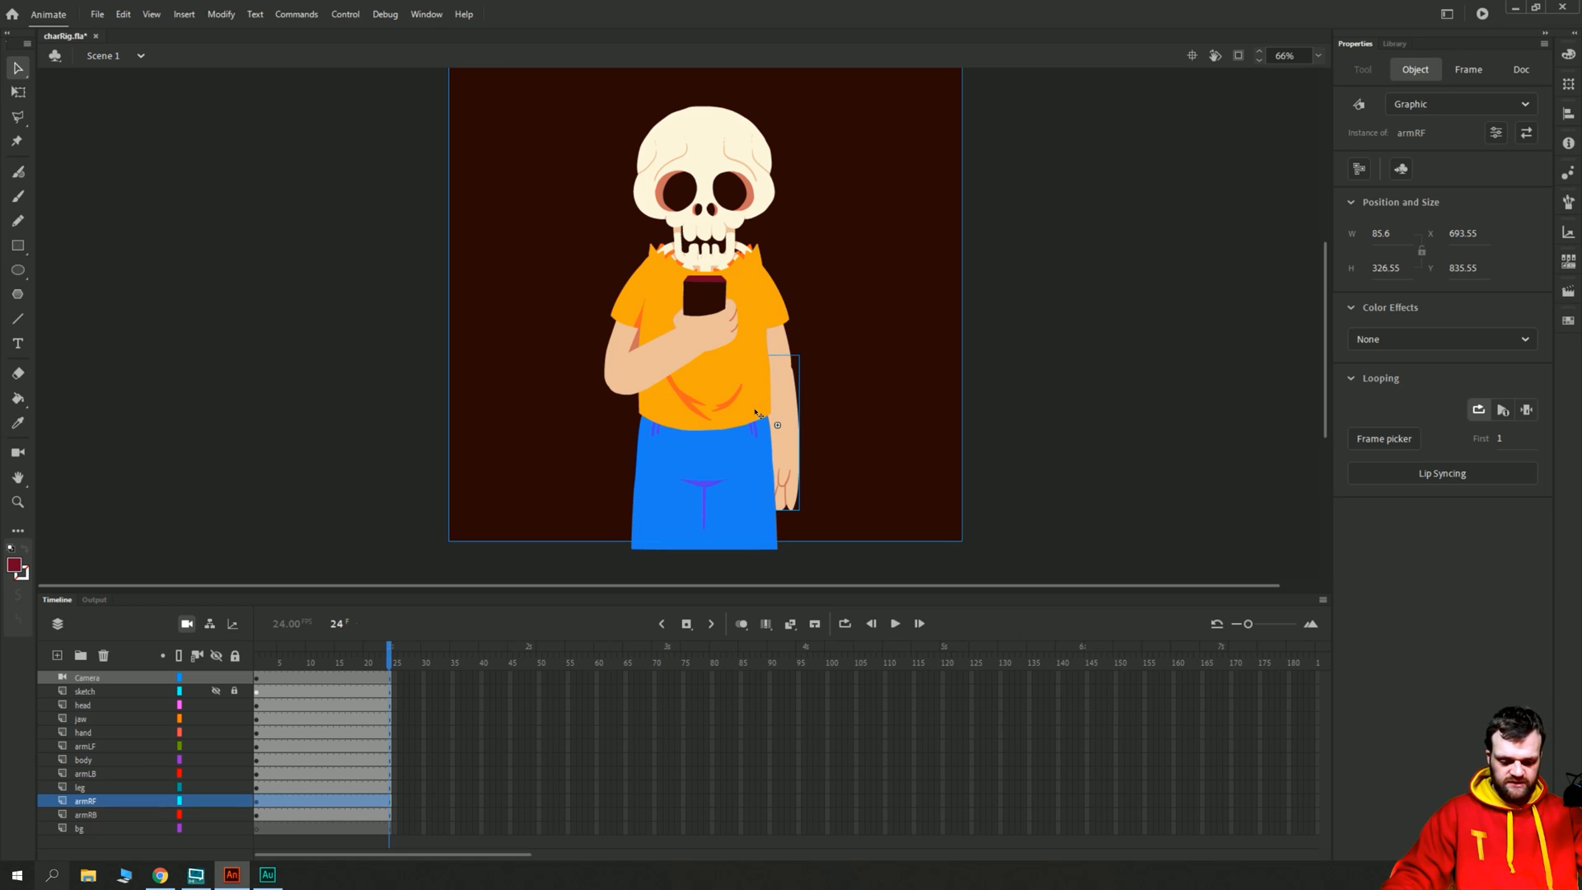
left_click_drag(777, 424, 776, 414)
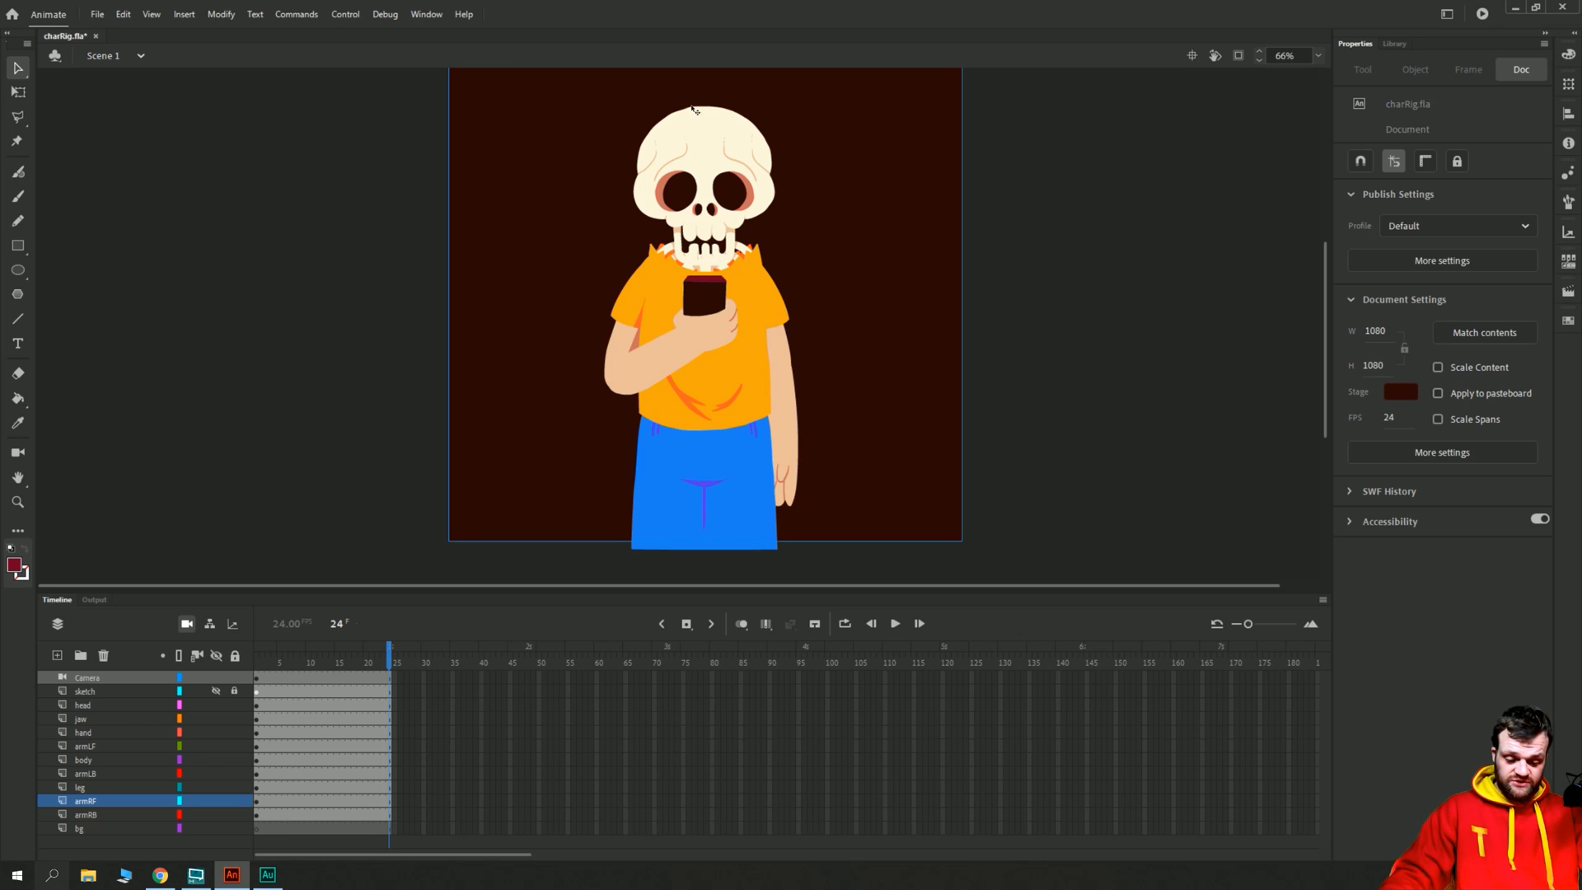
mouse_move(811, 262)
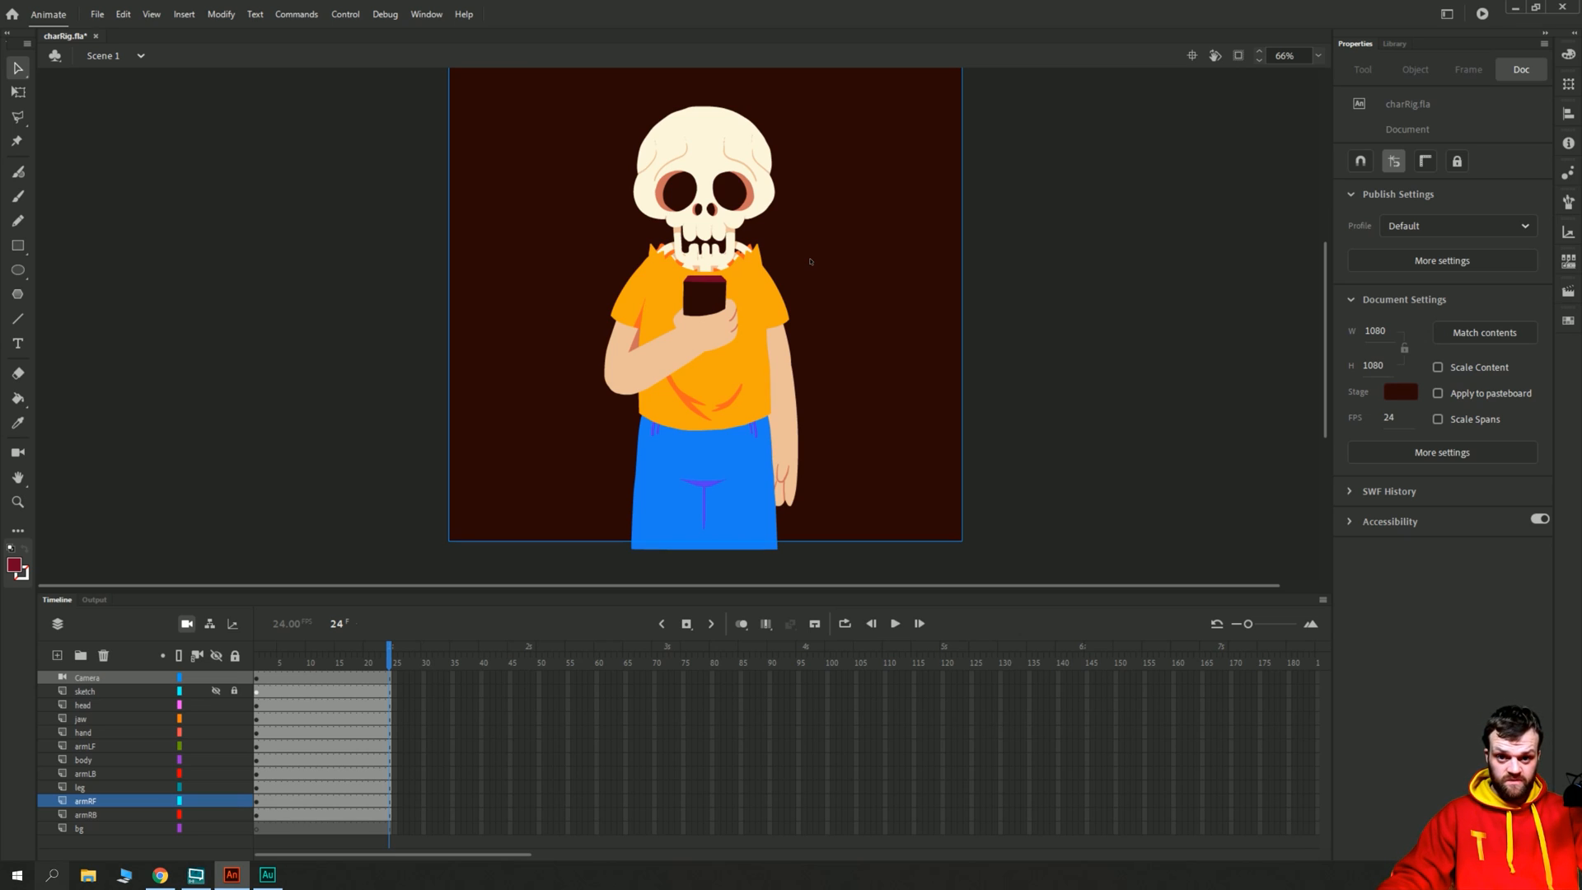
mouse_move(672, 356)
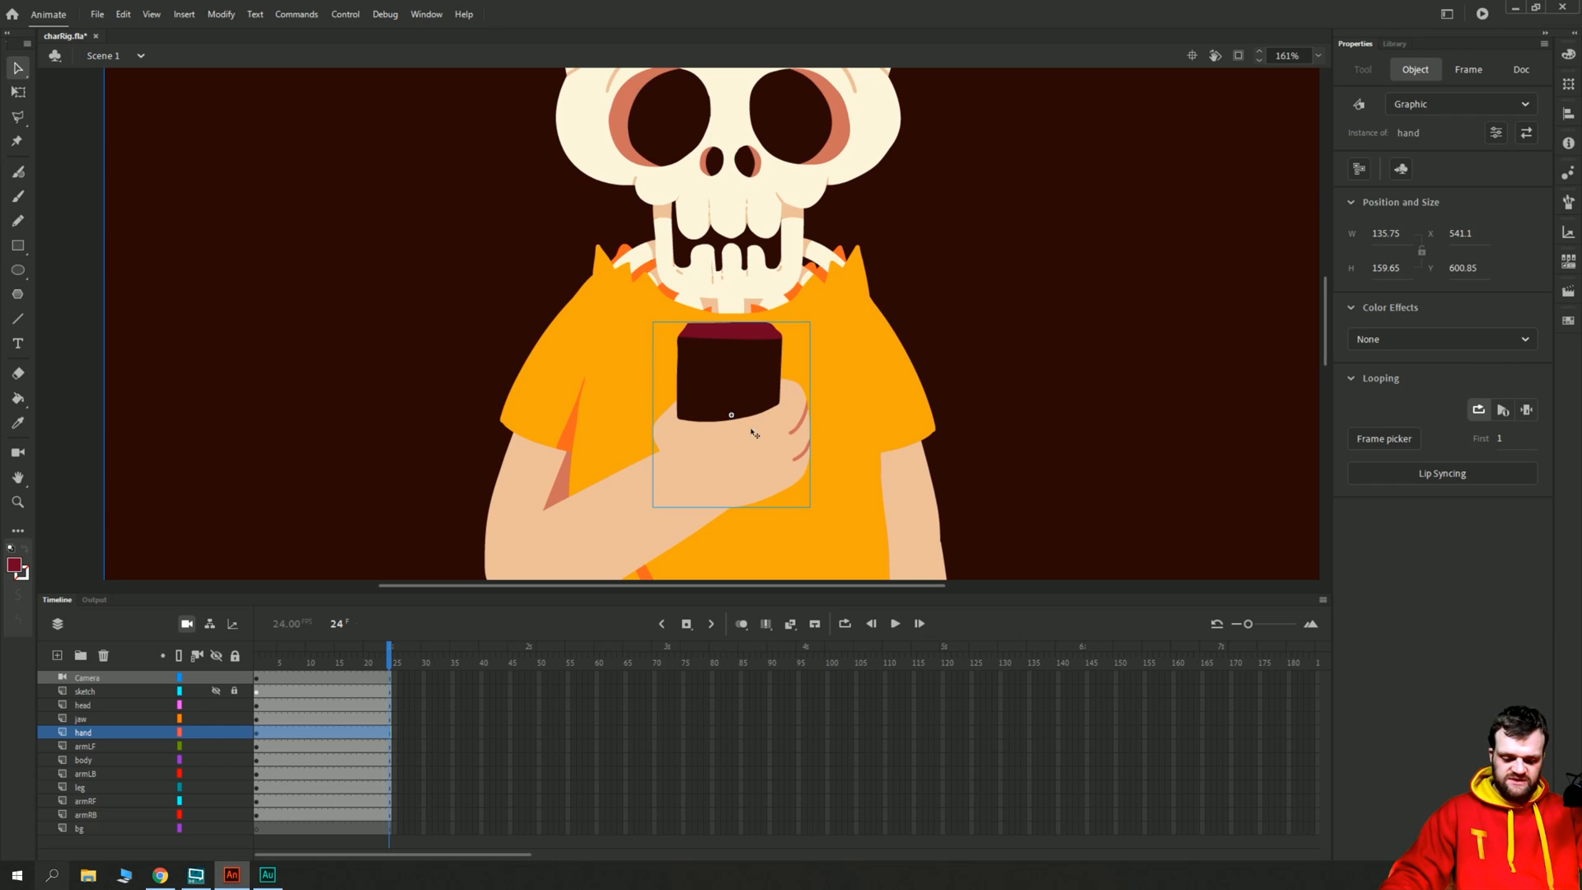
mouse_move(692, 444)
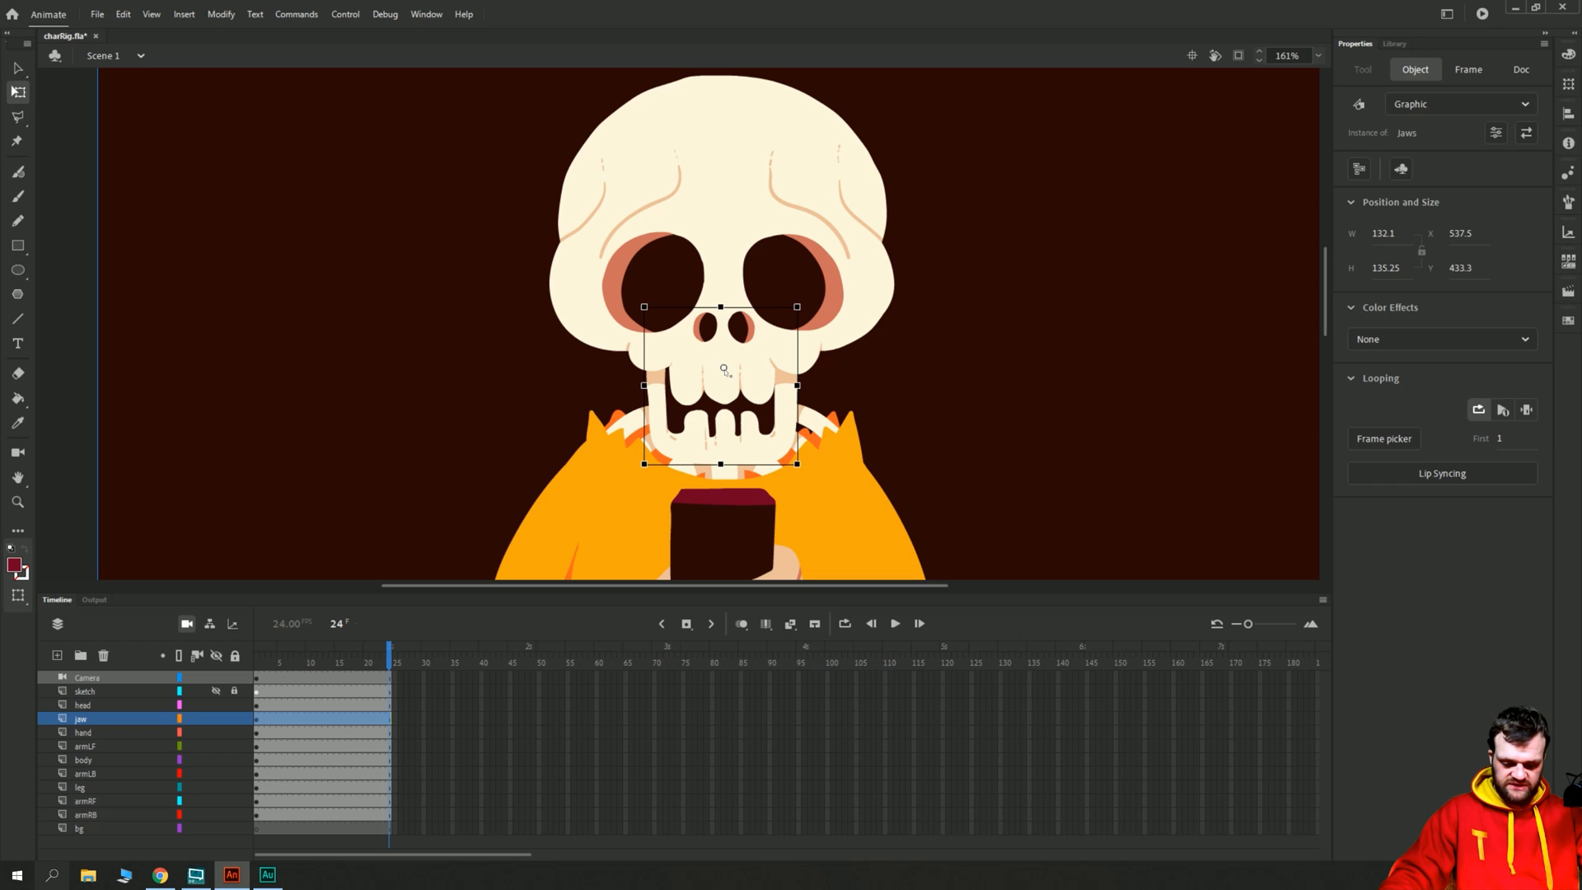
mouse_move(722, 368)
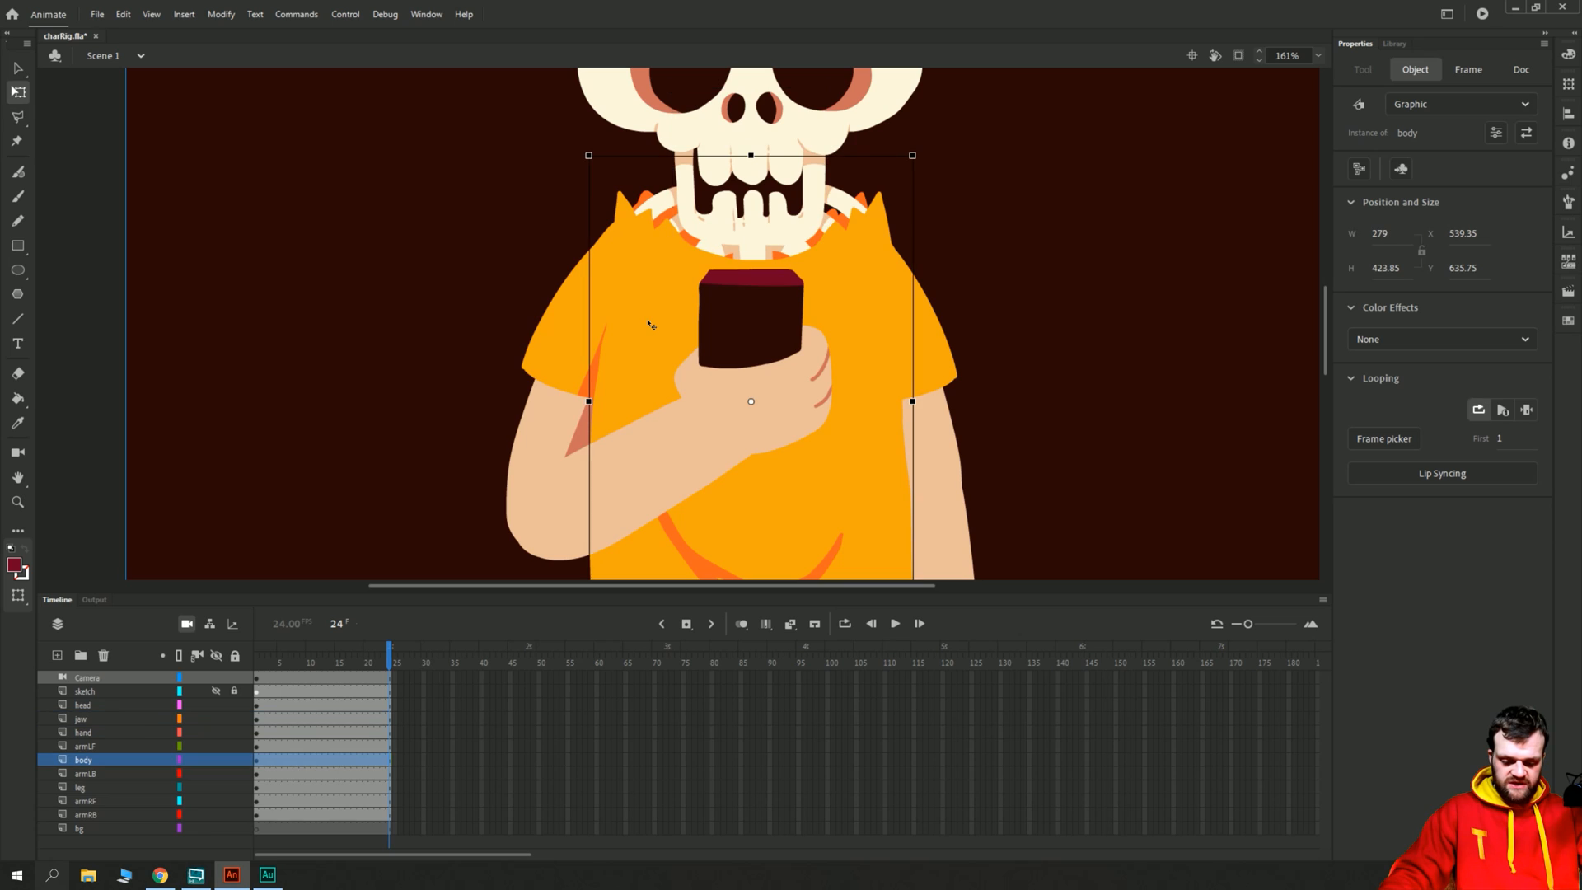
Move the right arm's pivot point up to the shoulder joint.
scroll("down", 3)
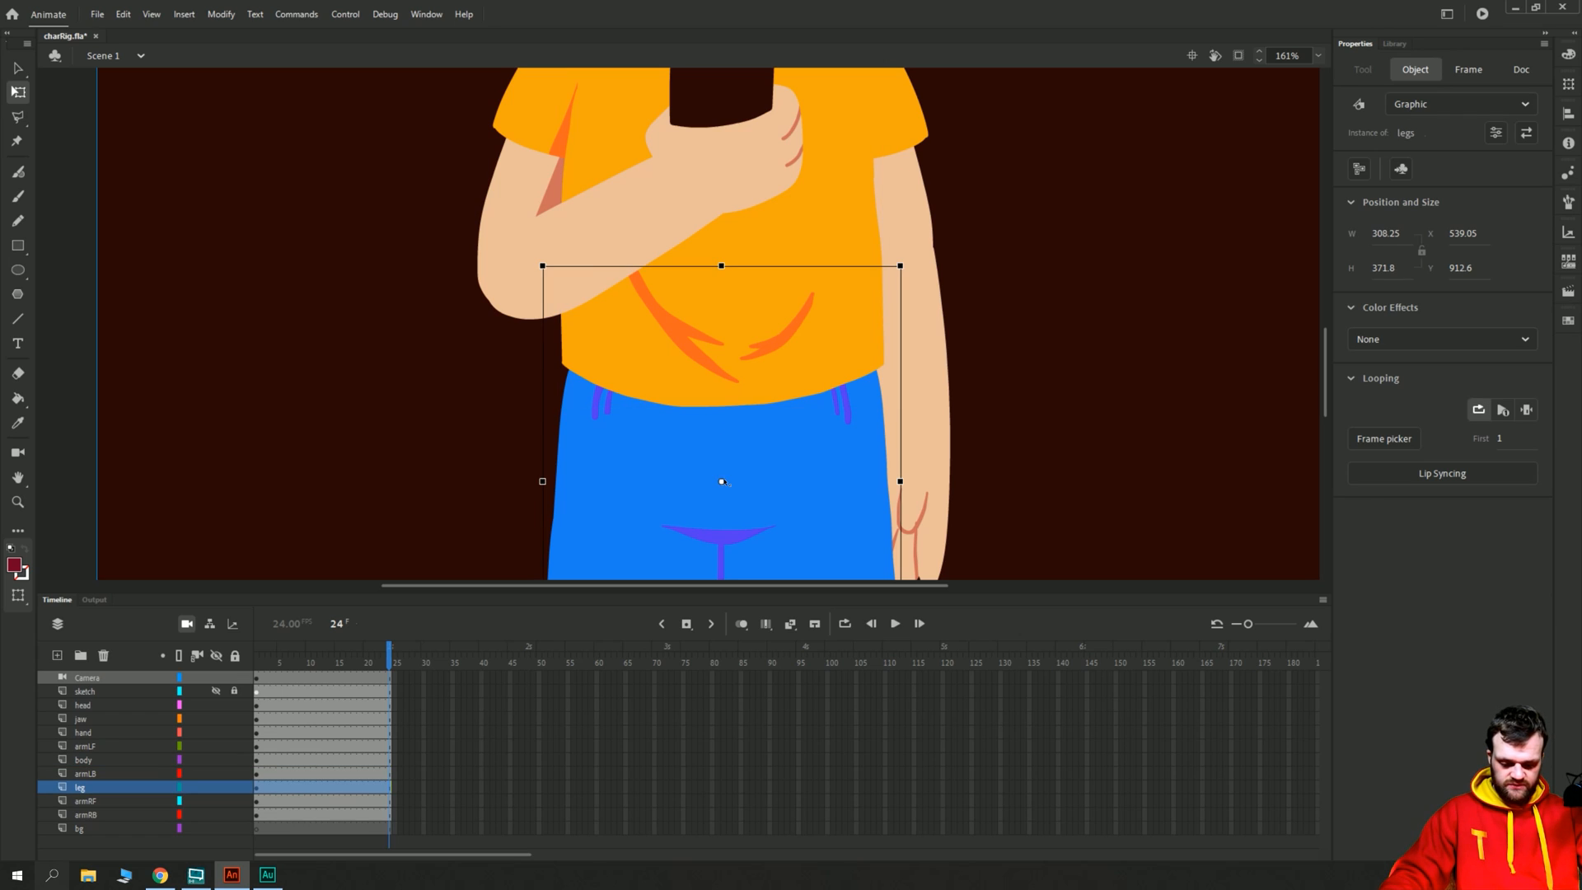
mouse_move(722, 366)
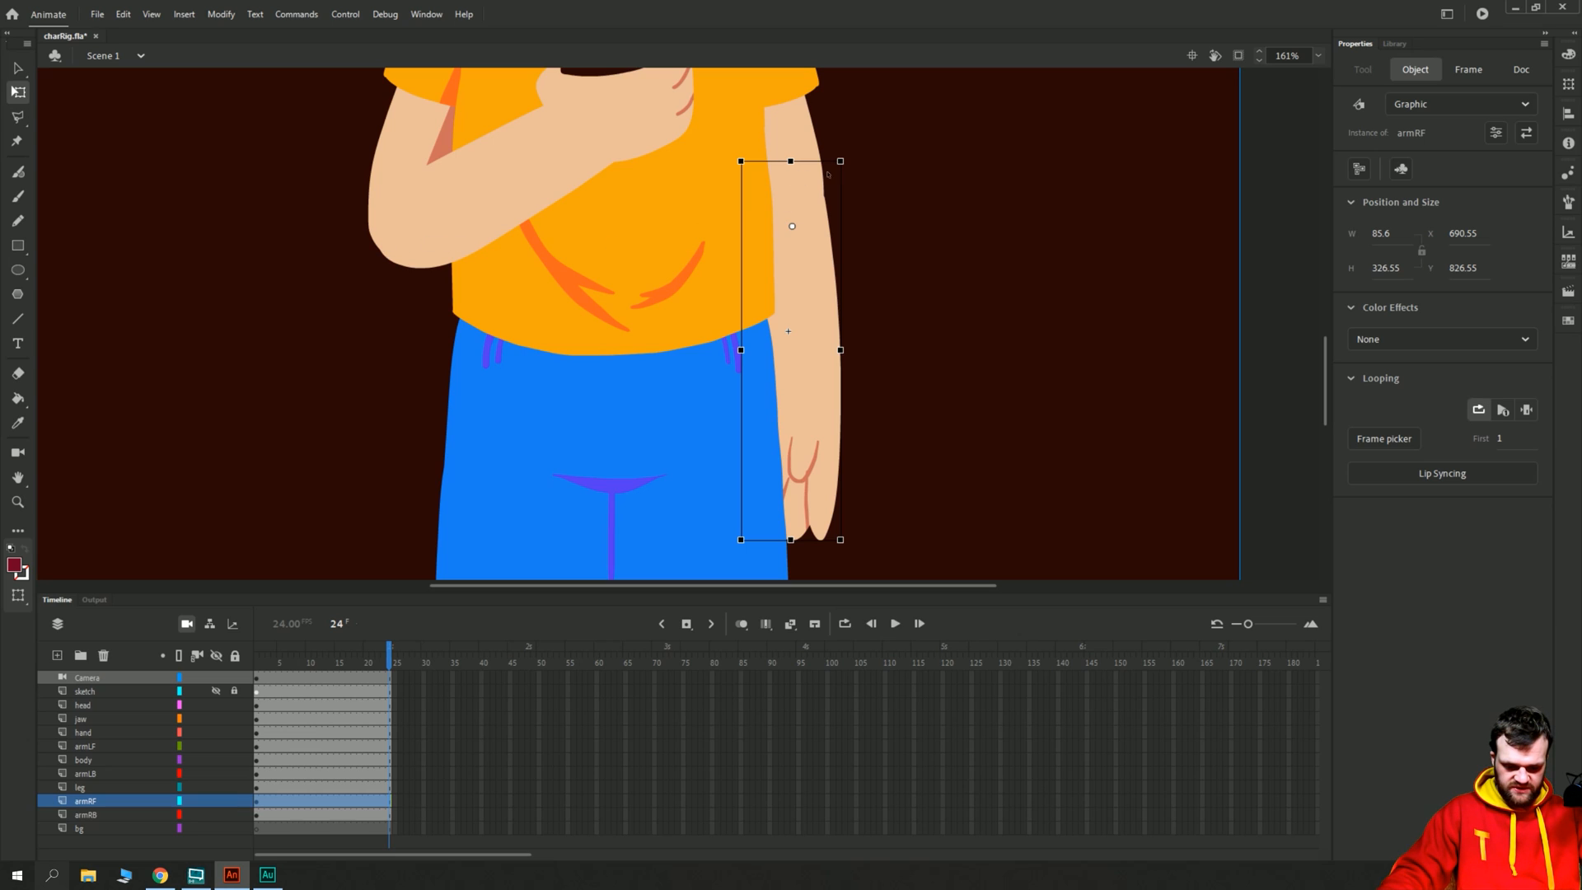
left_click_drag(838, 162, 852, 173)
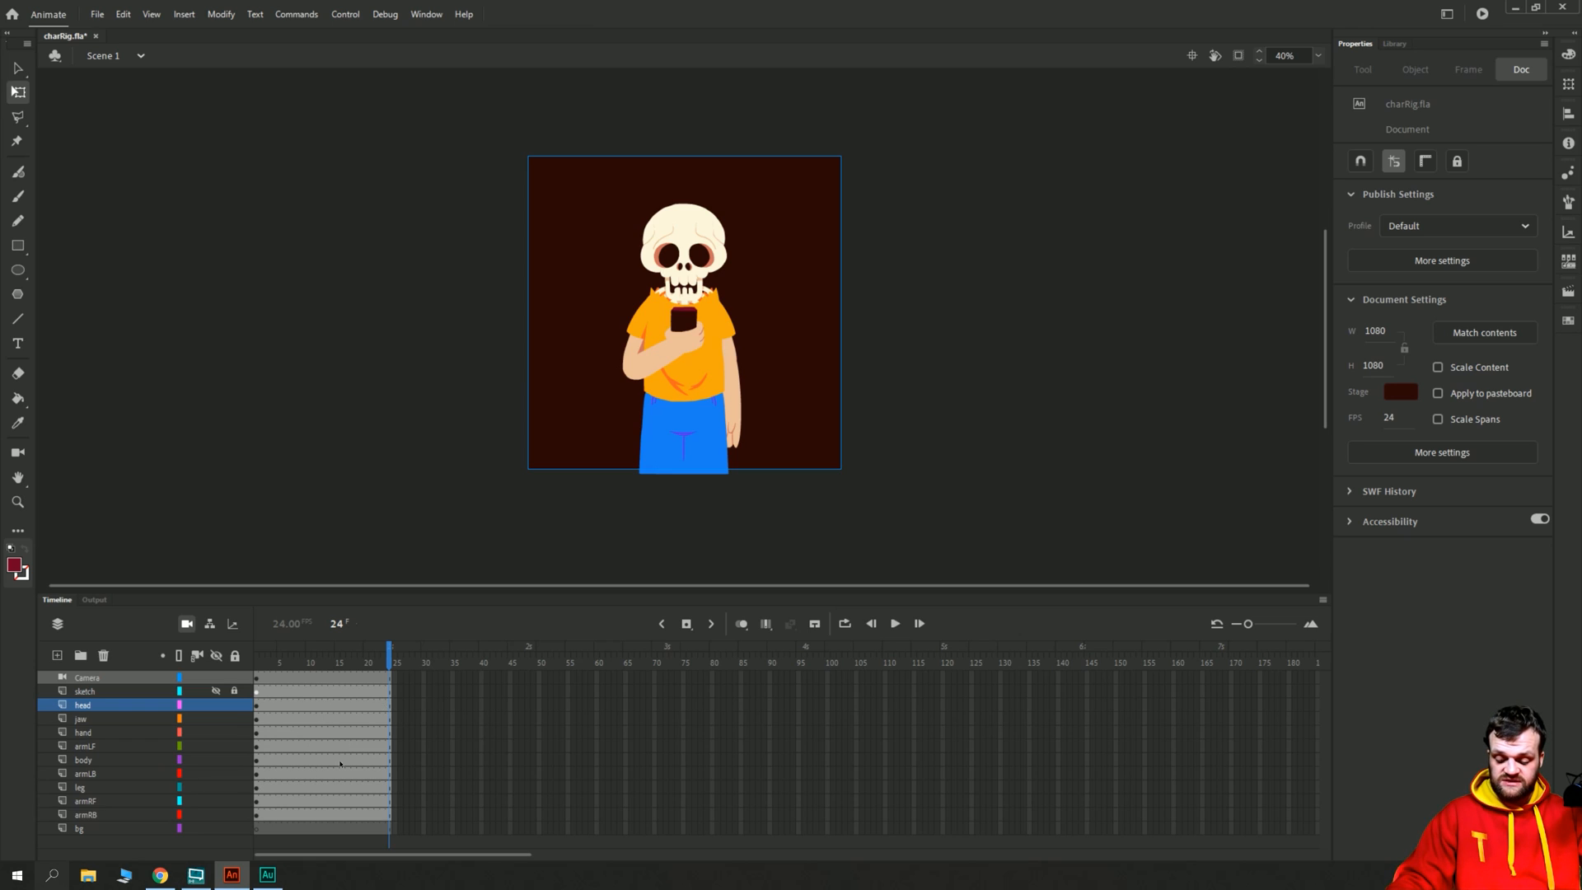
mouse_move(323, 775)
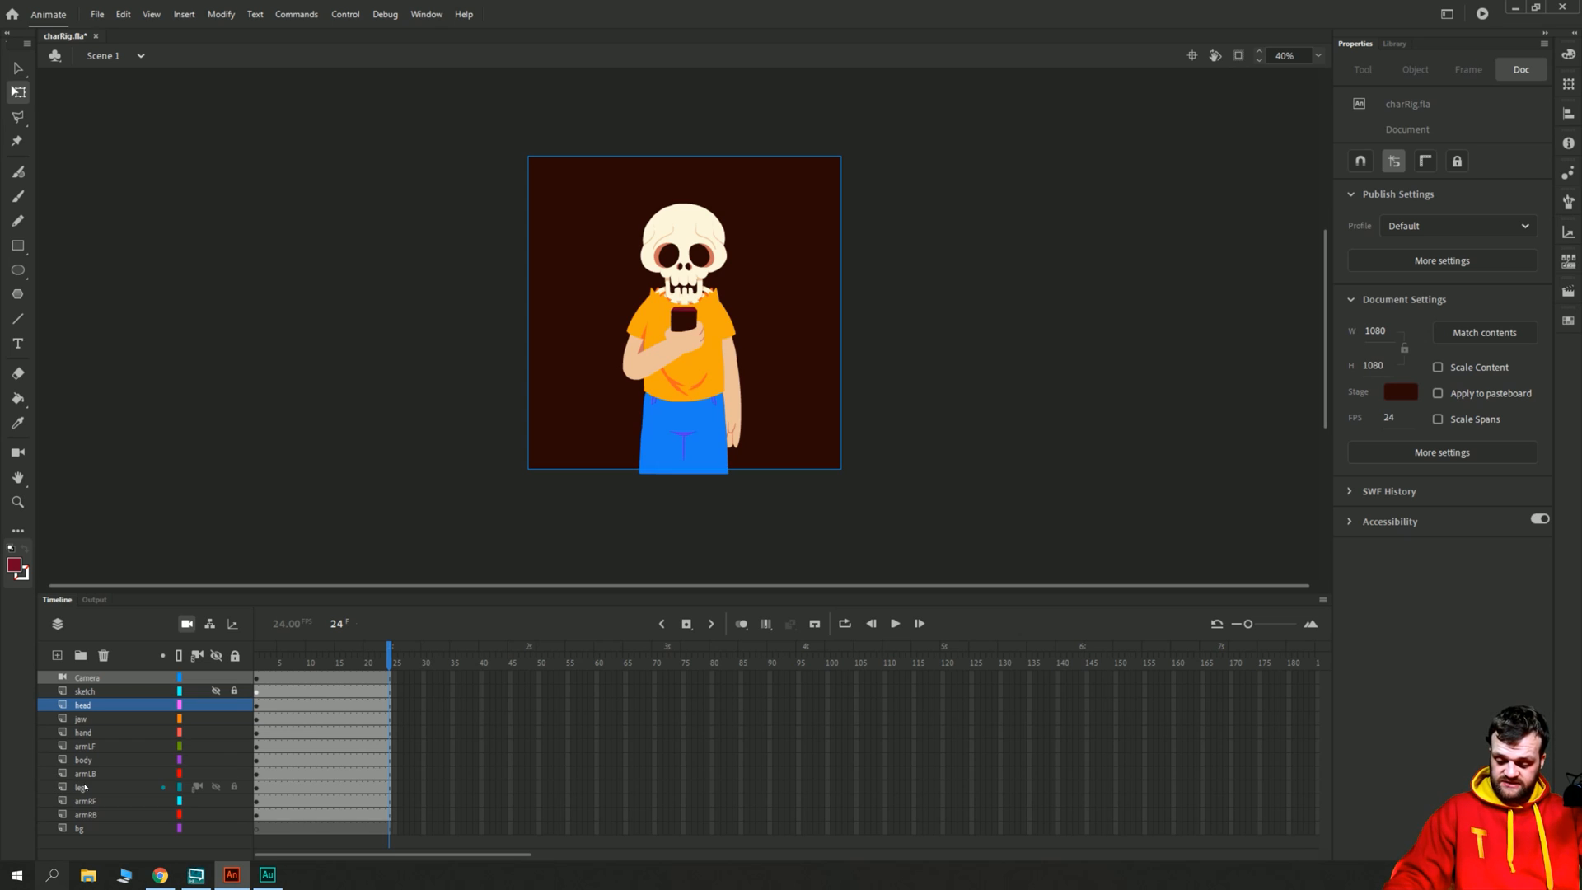
Select the leg layer with the full skeleton back in view at 40% zoom.
left_click(79, 786)
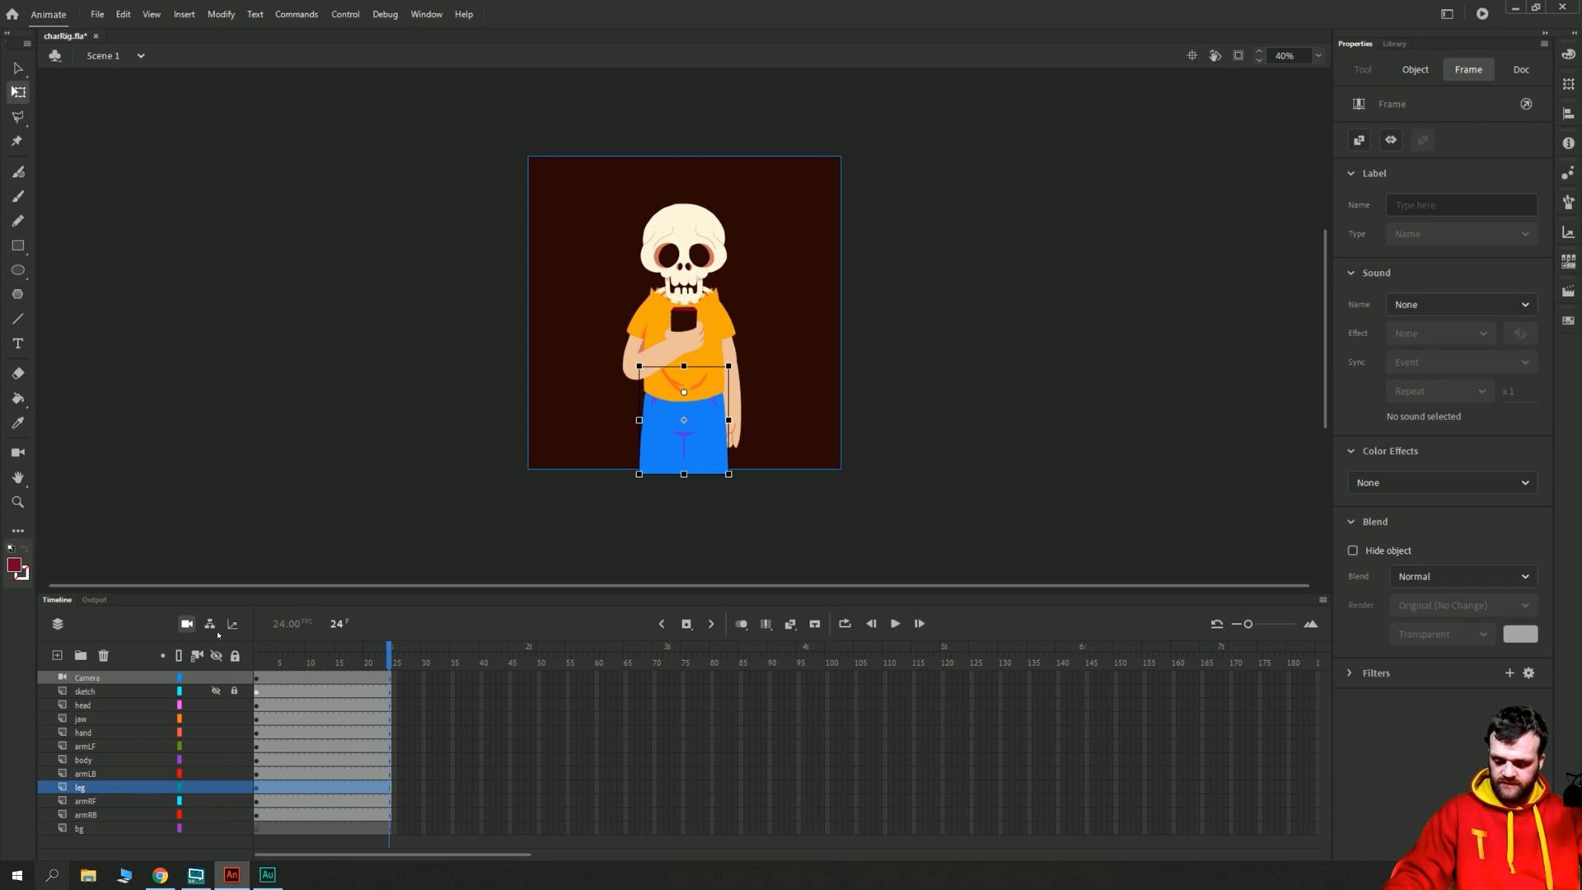
mouse_move(209, 623)
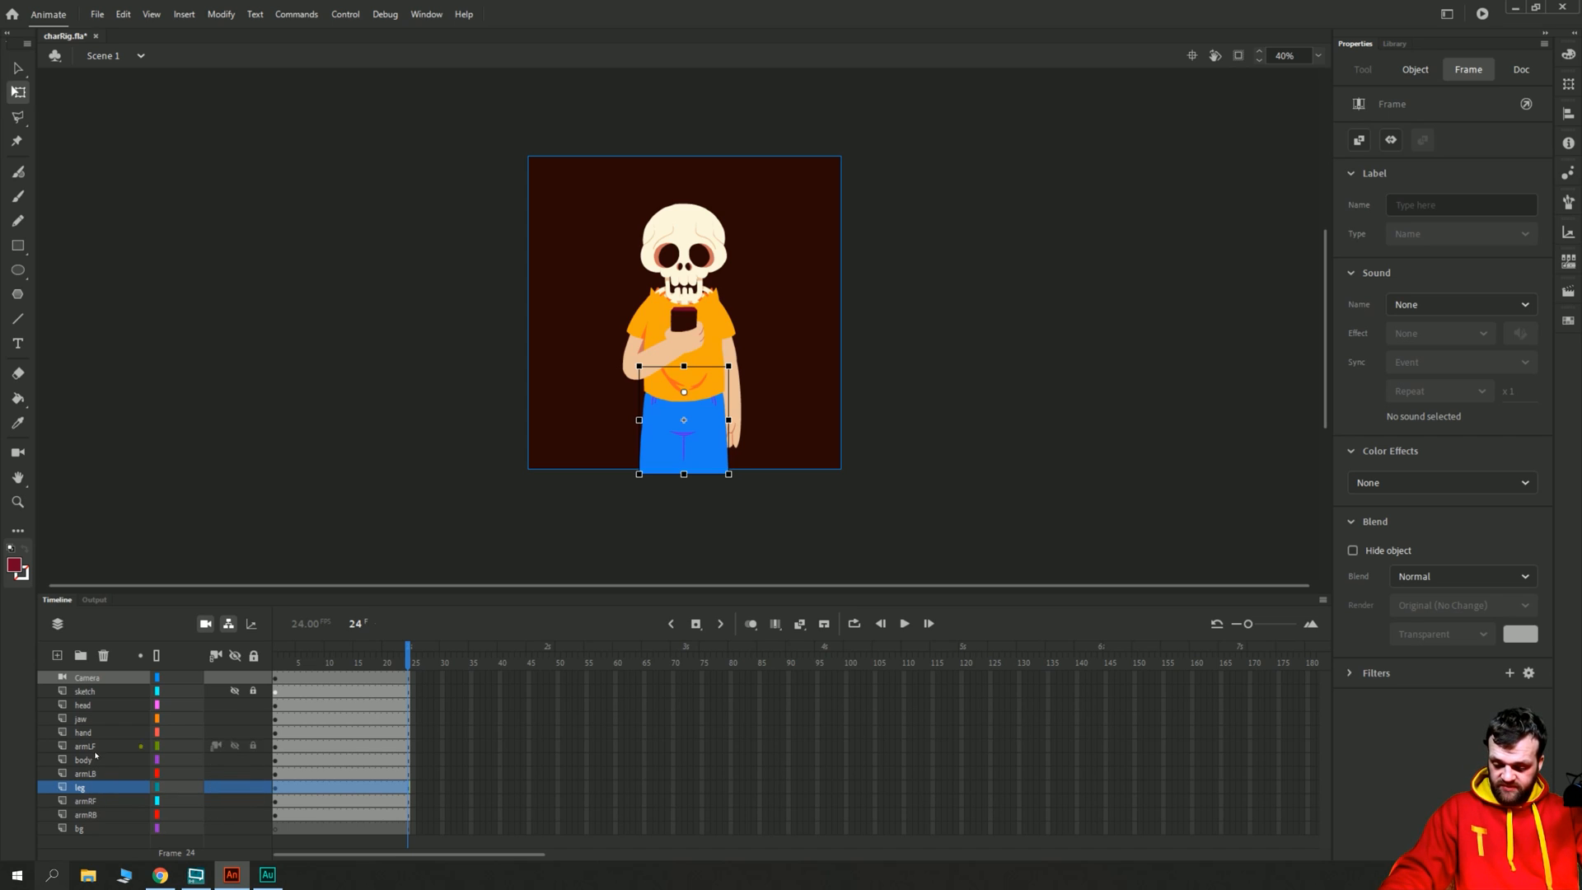
Parent the body layer to leg and the armRB layer to body in the parenting column.
left_click(82, 758)
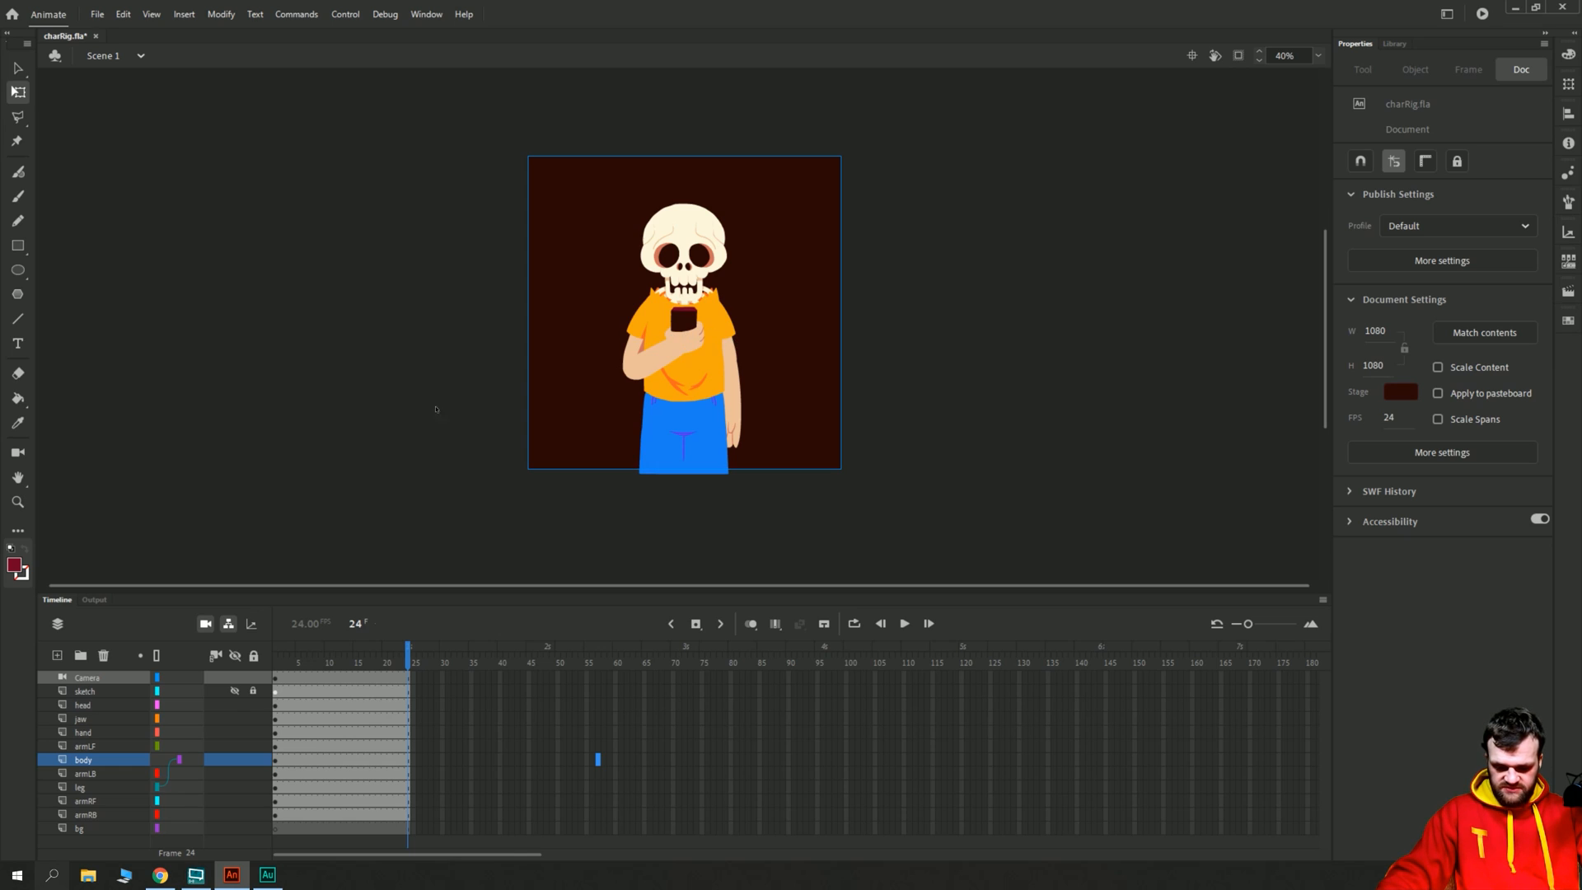
mouse_move(115, 816)
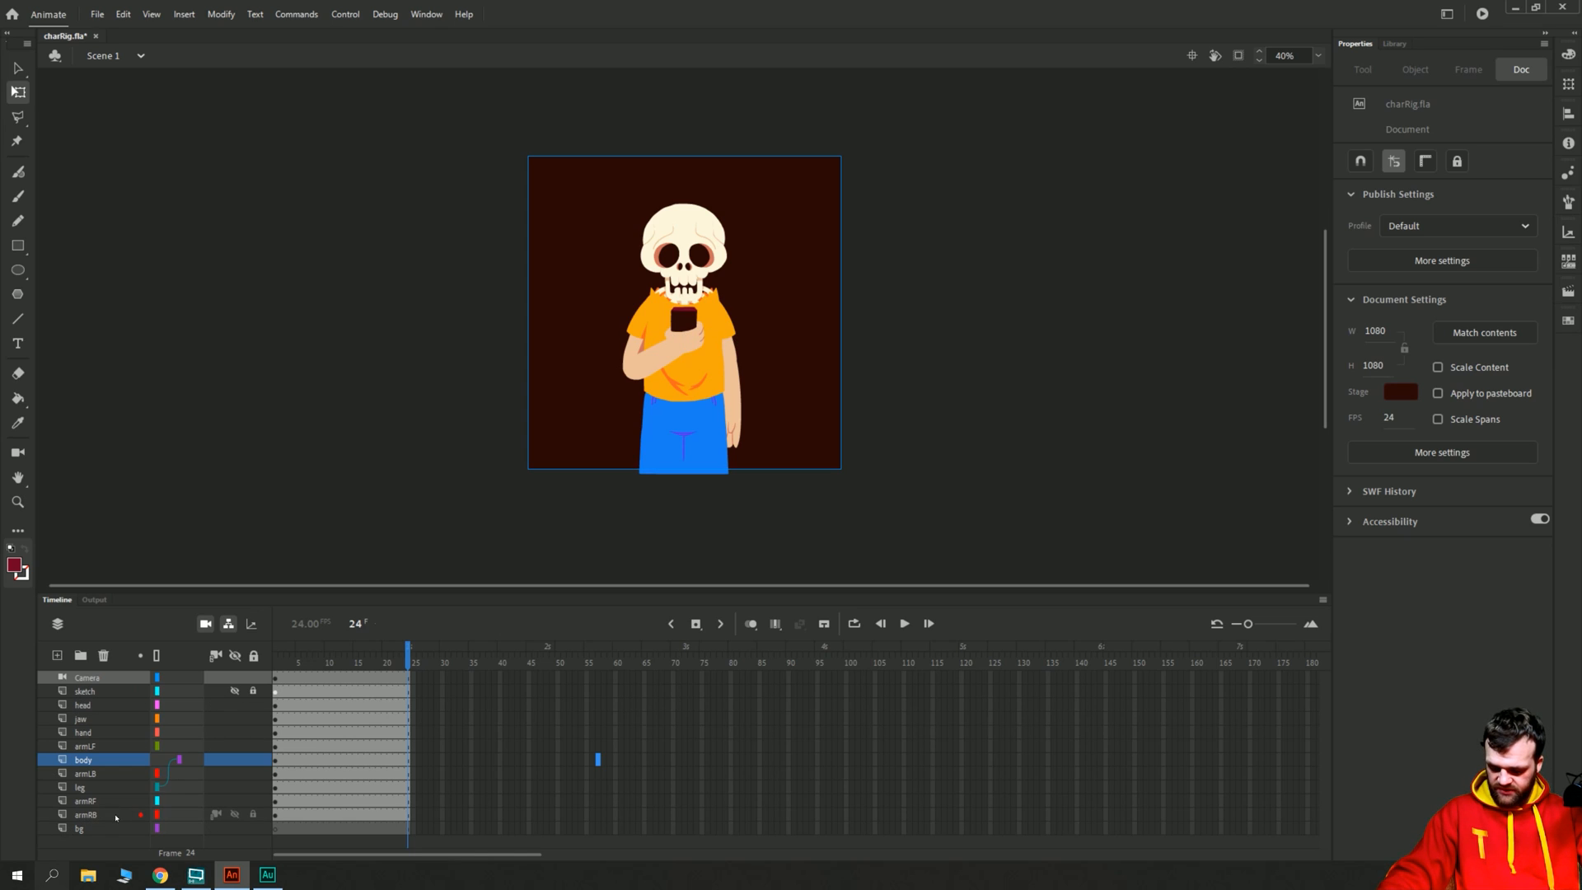
left_click(86, 814)
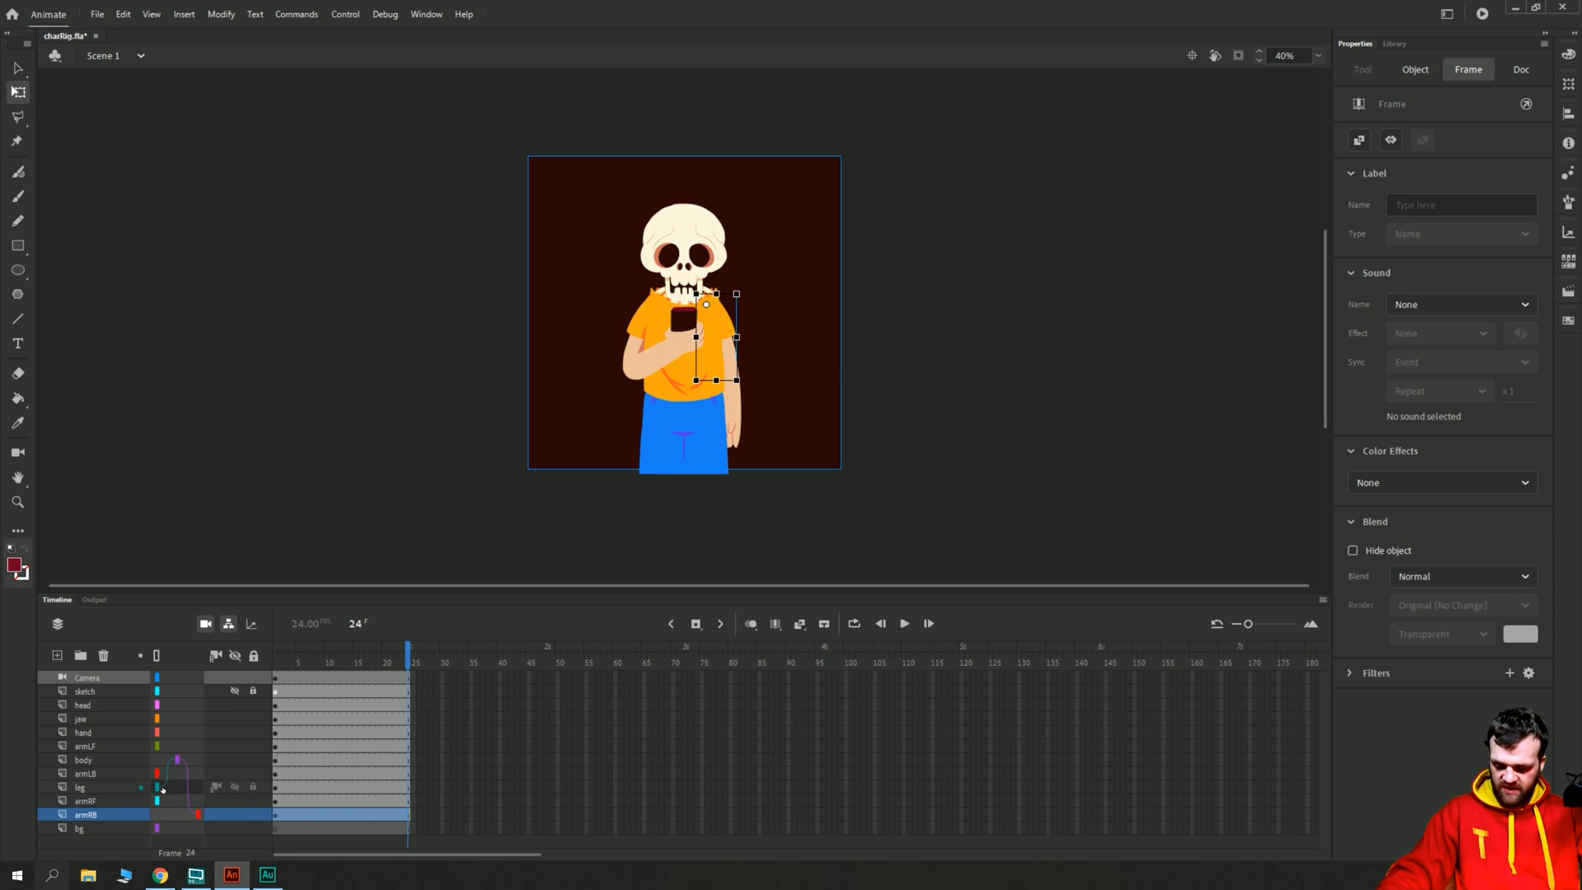
Drag the body aside and back to verify the arm follows, then link head and jaw.
left_click(84, 760)
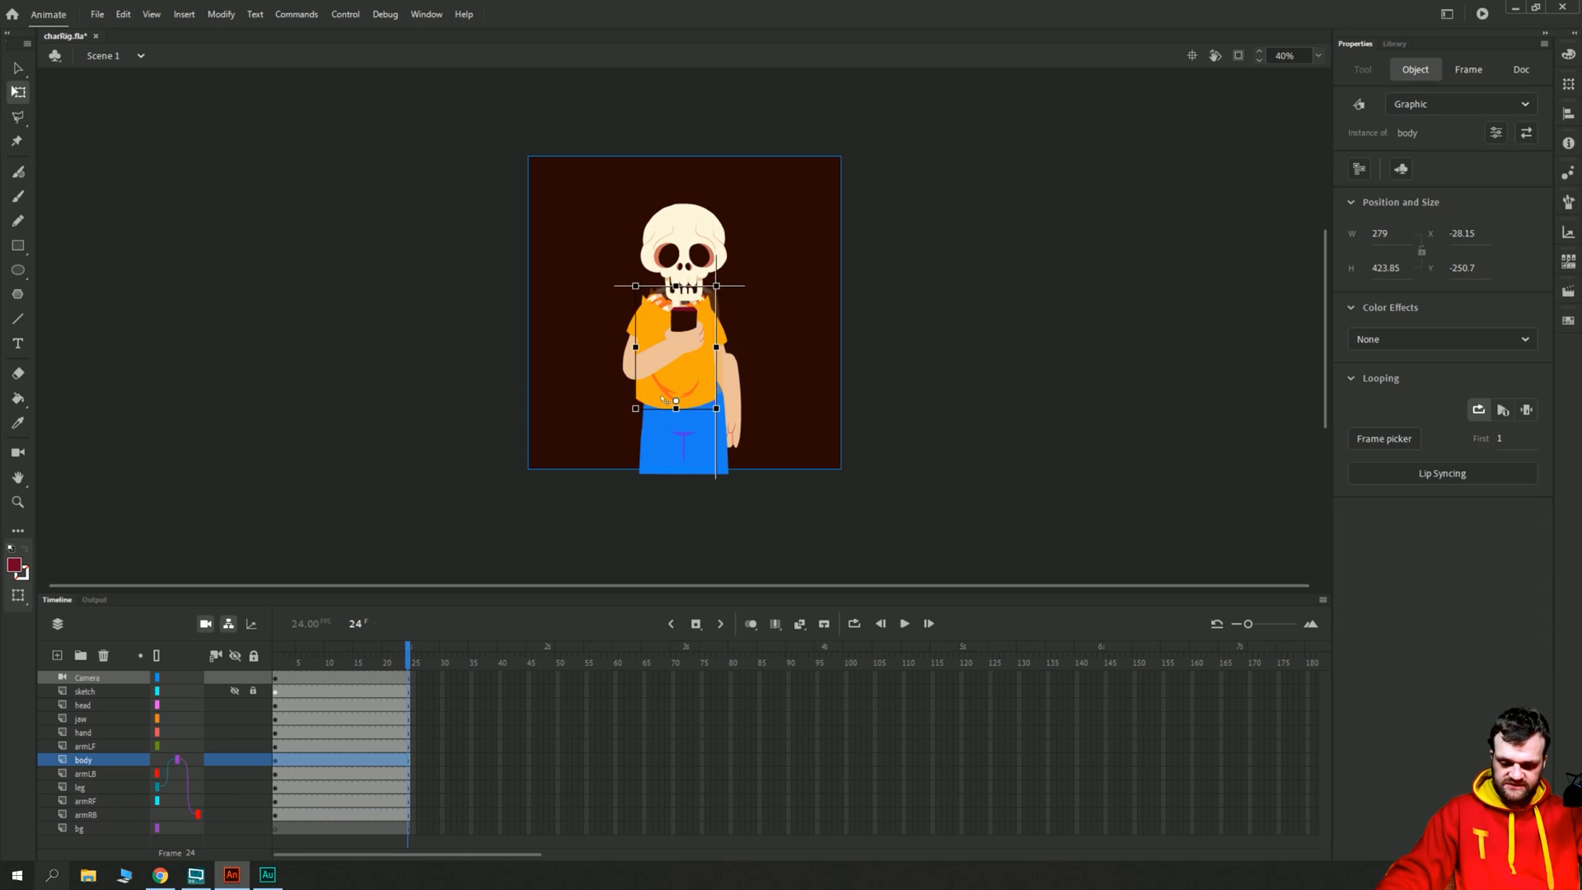
left_click_drag(671, 338, 455, 330)
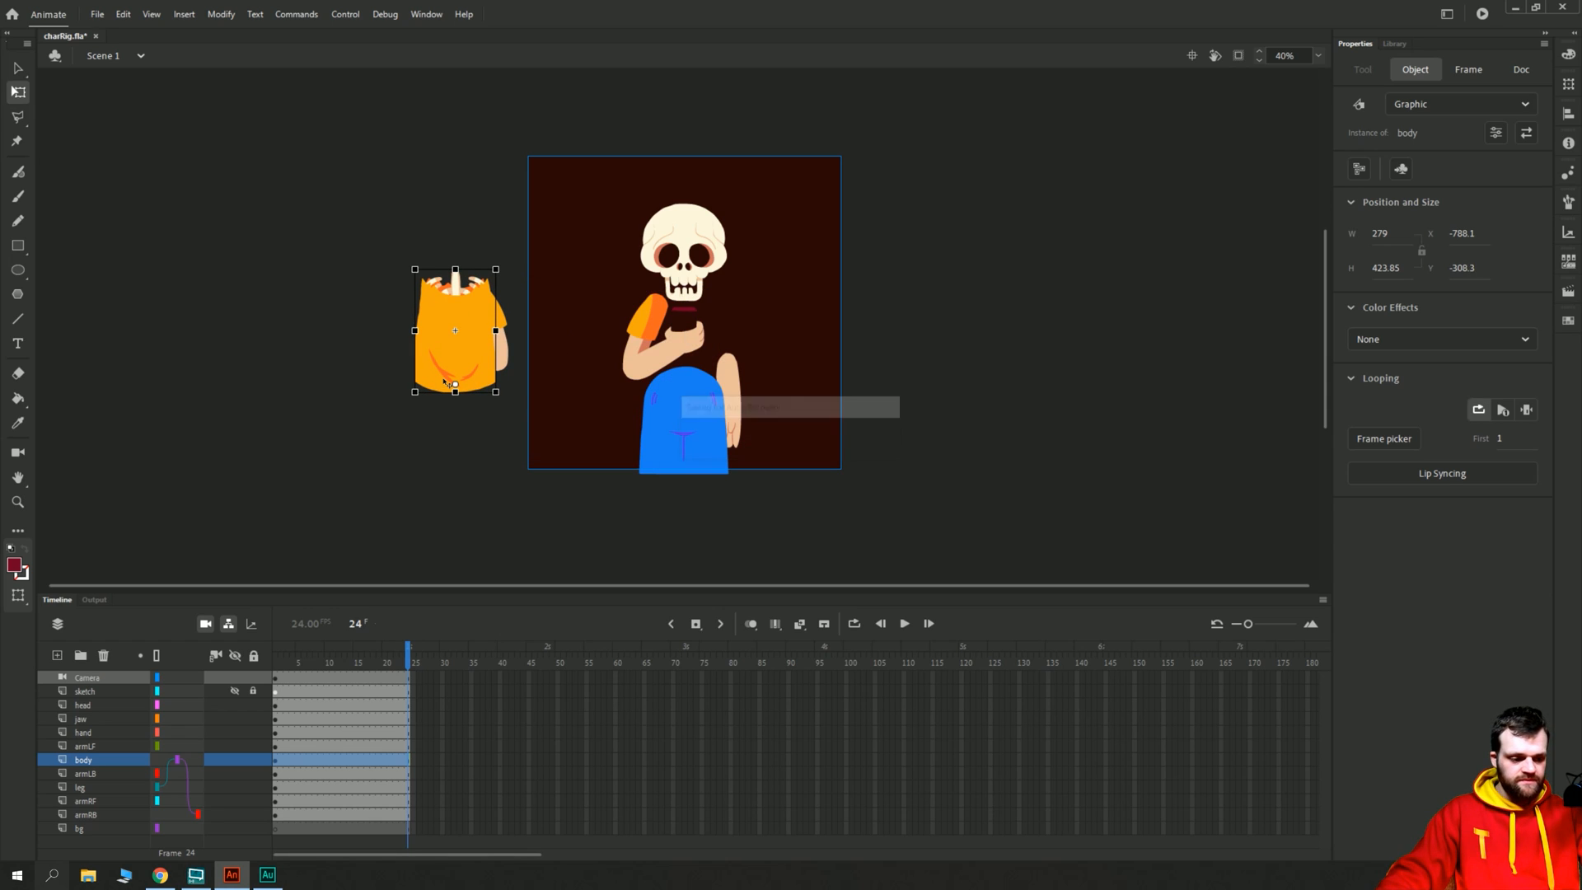
left_click_drag(455, 329, 684, 339)
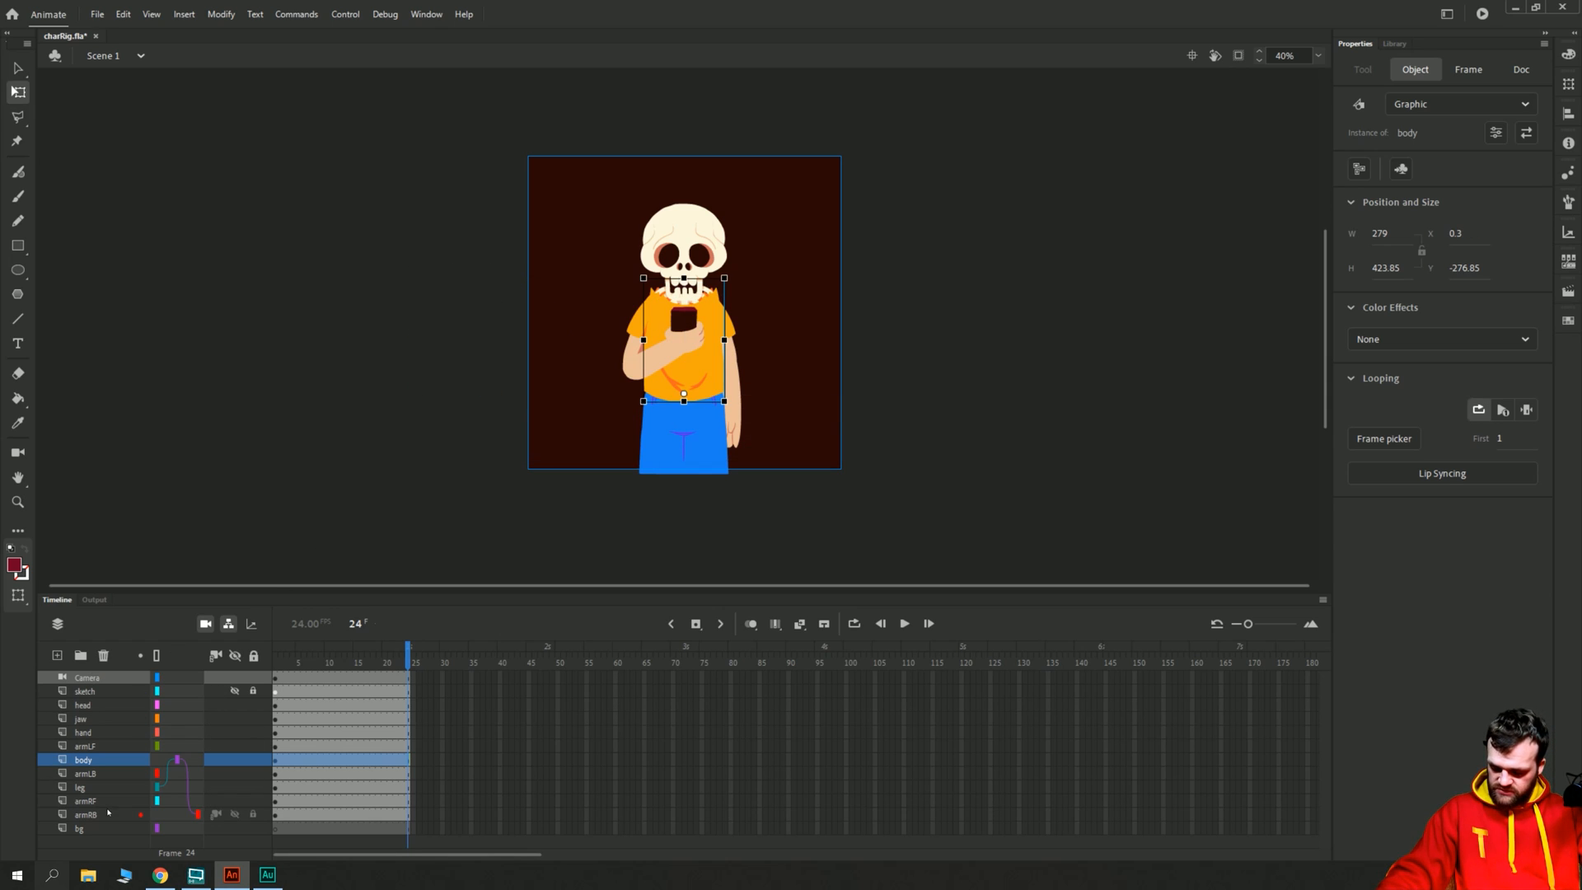
left_click(85, 773)
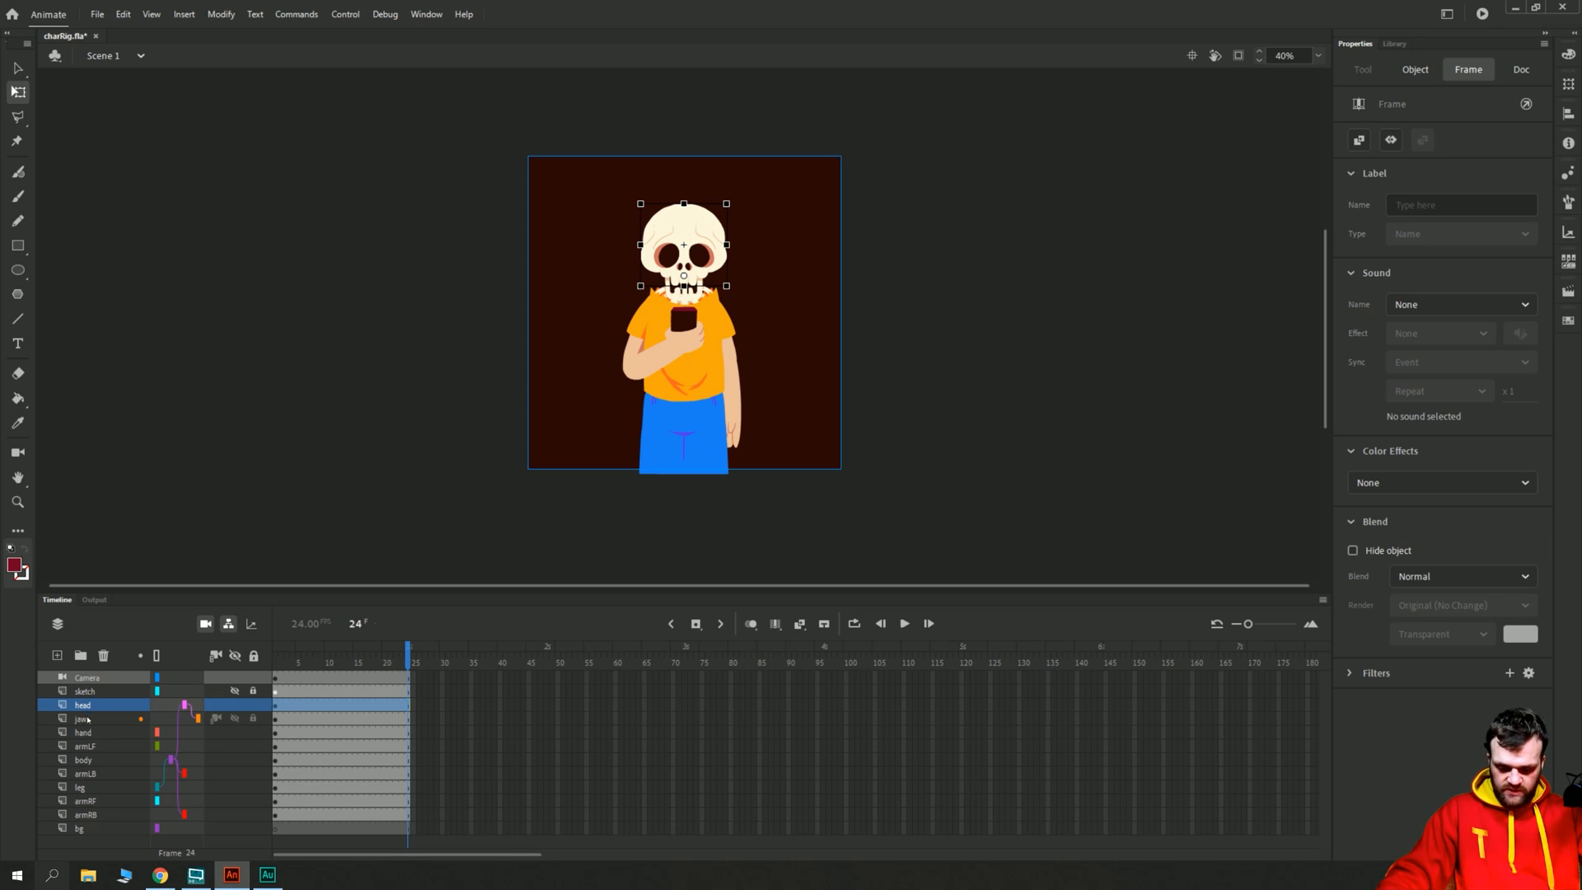
Parent the armLF and hand layers to their parent layers in the rig.
left_click(83, 731)
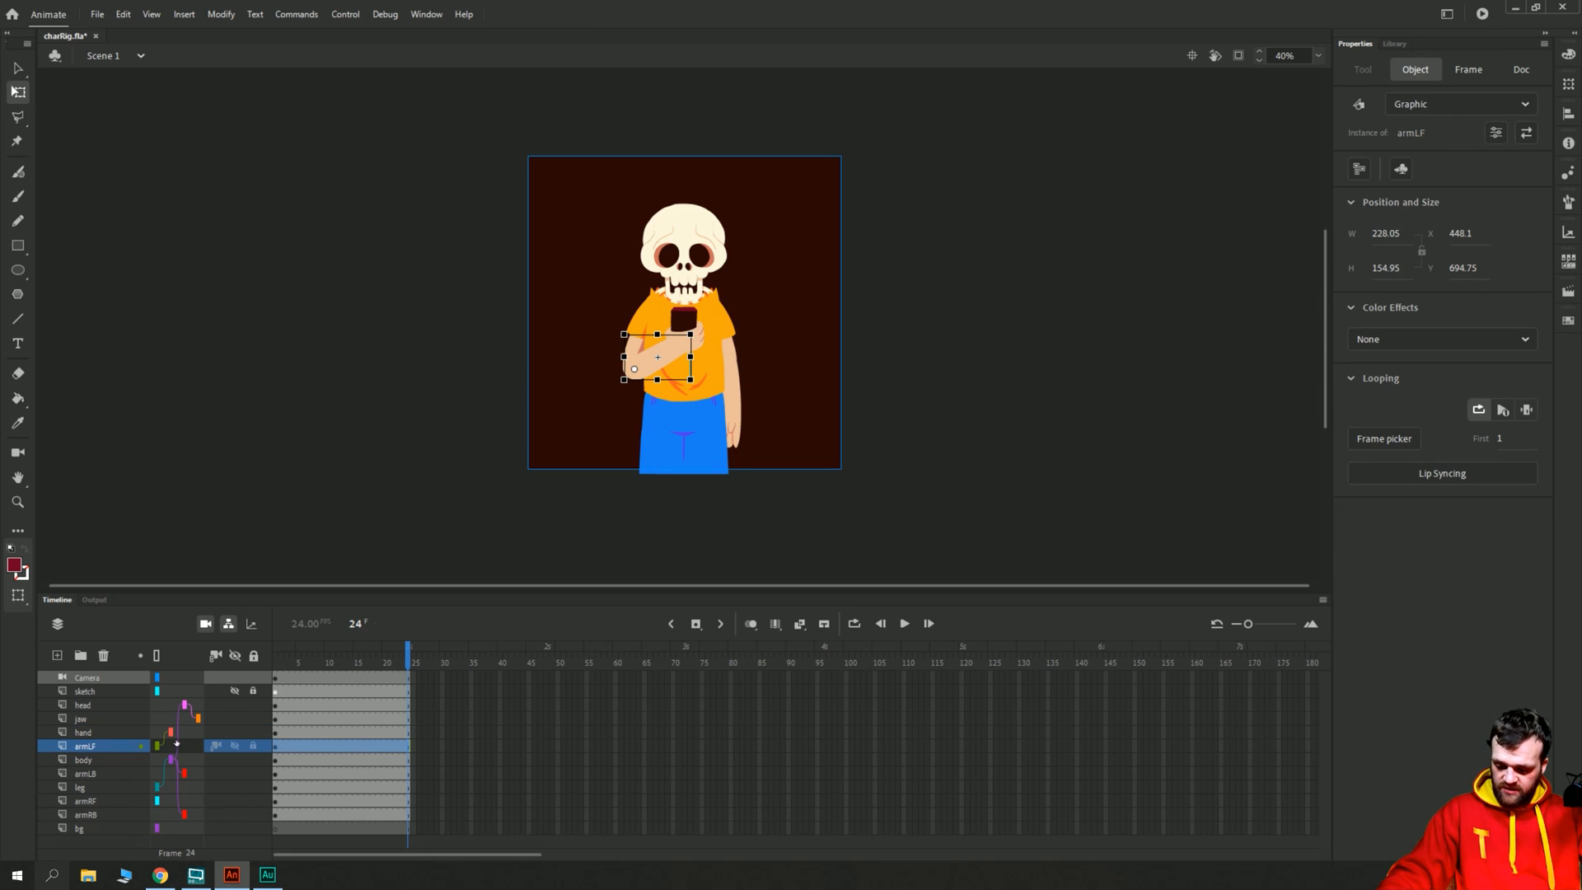
left_click(1466, 69)
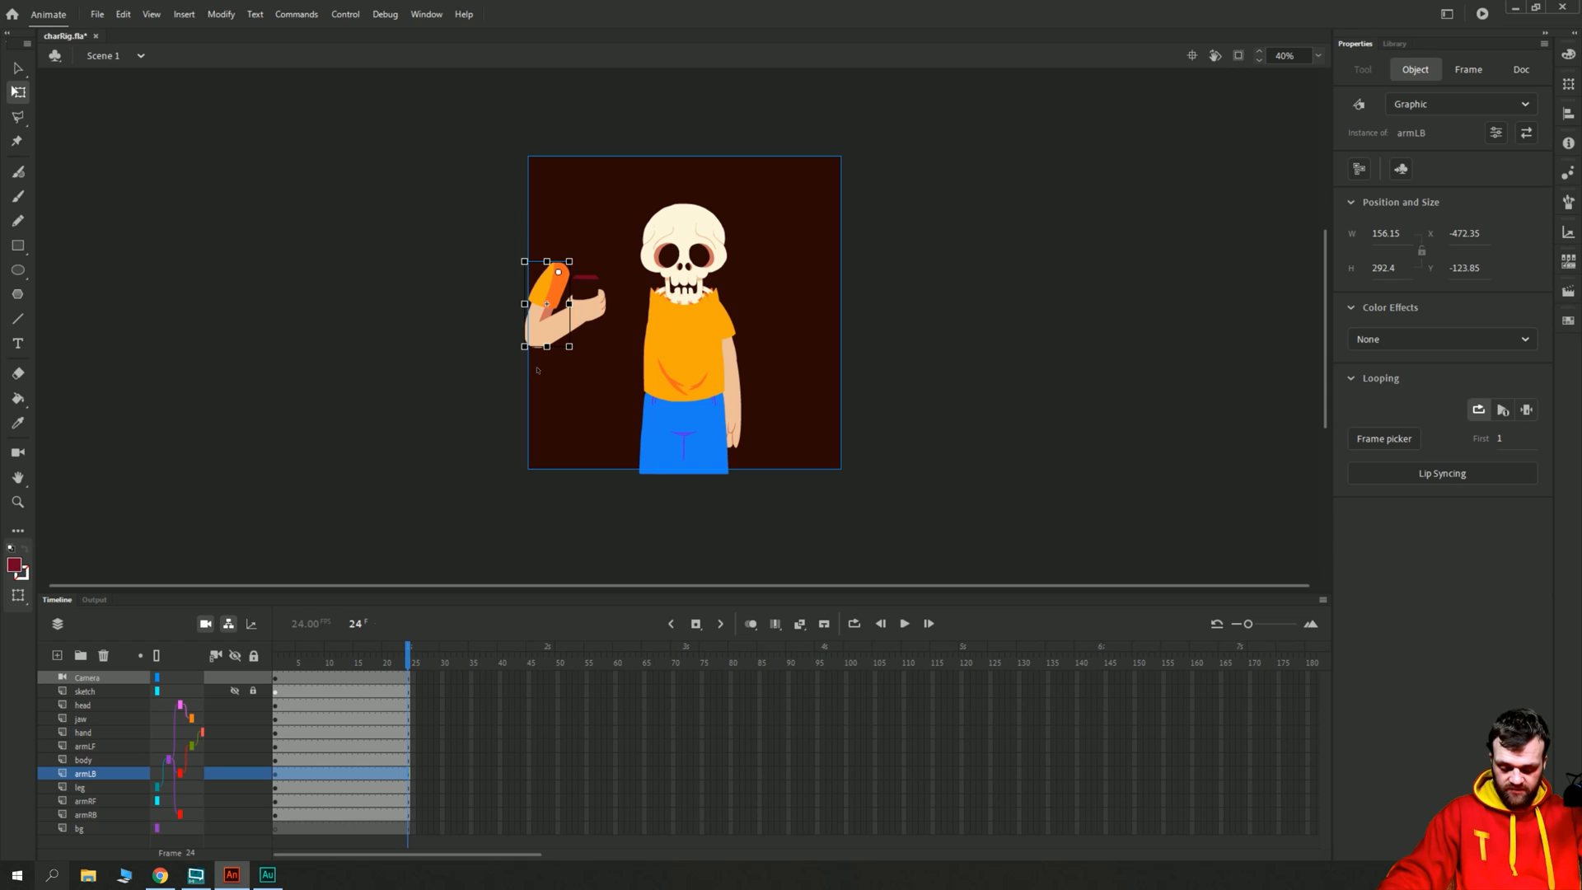
Drag the back-left arm back onto the shoulder and parent armRF into the rig.
left_click_drag(558, 303, 656, 343)
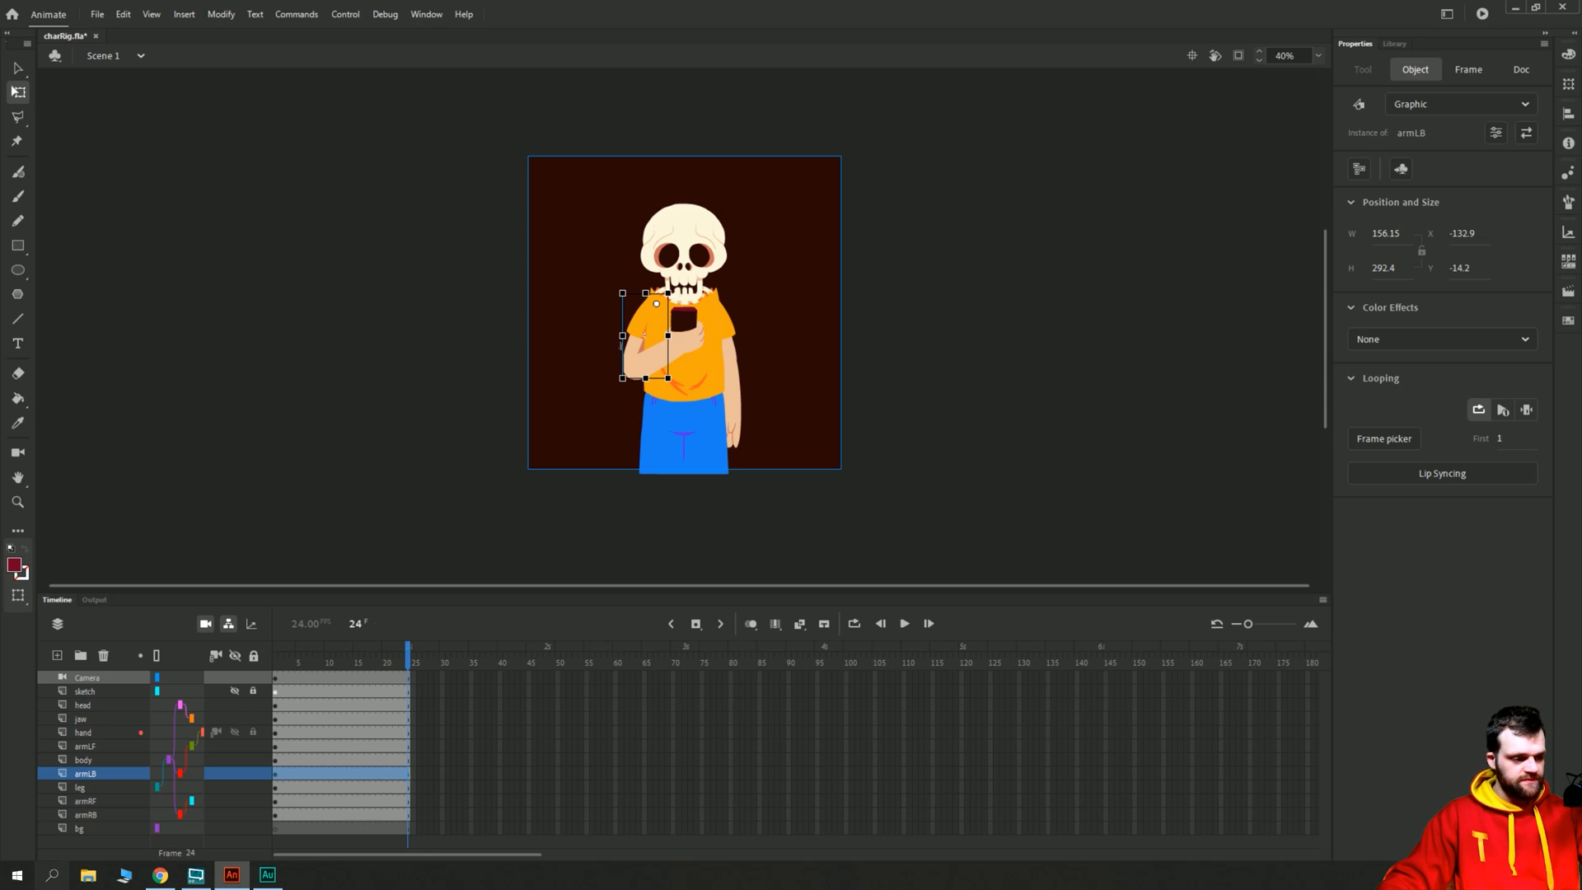
mouse_move(470, 397)
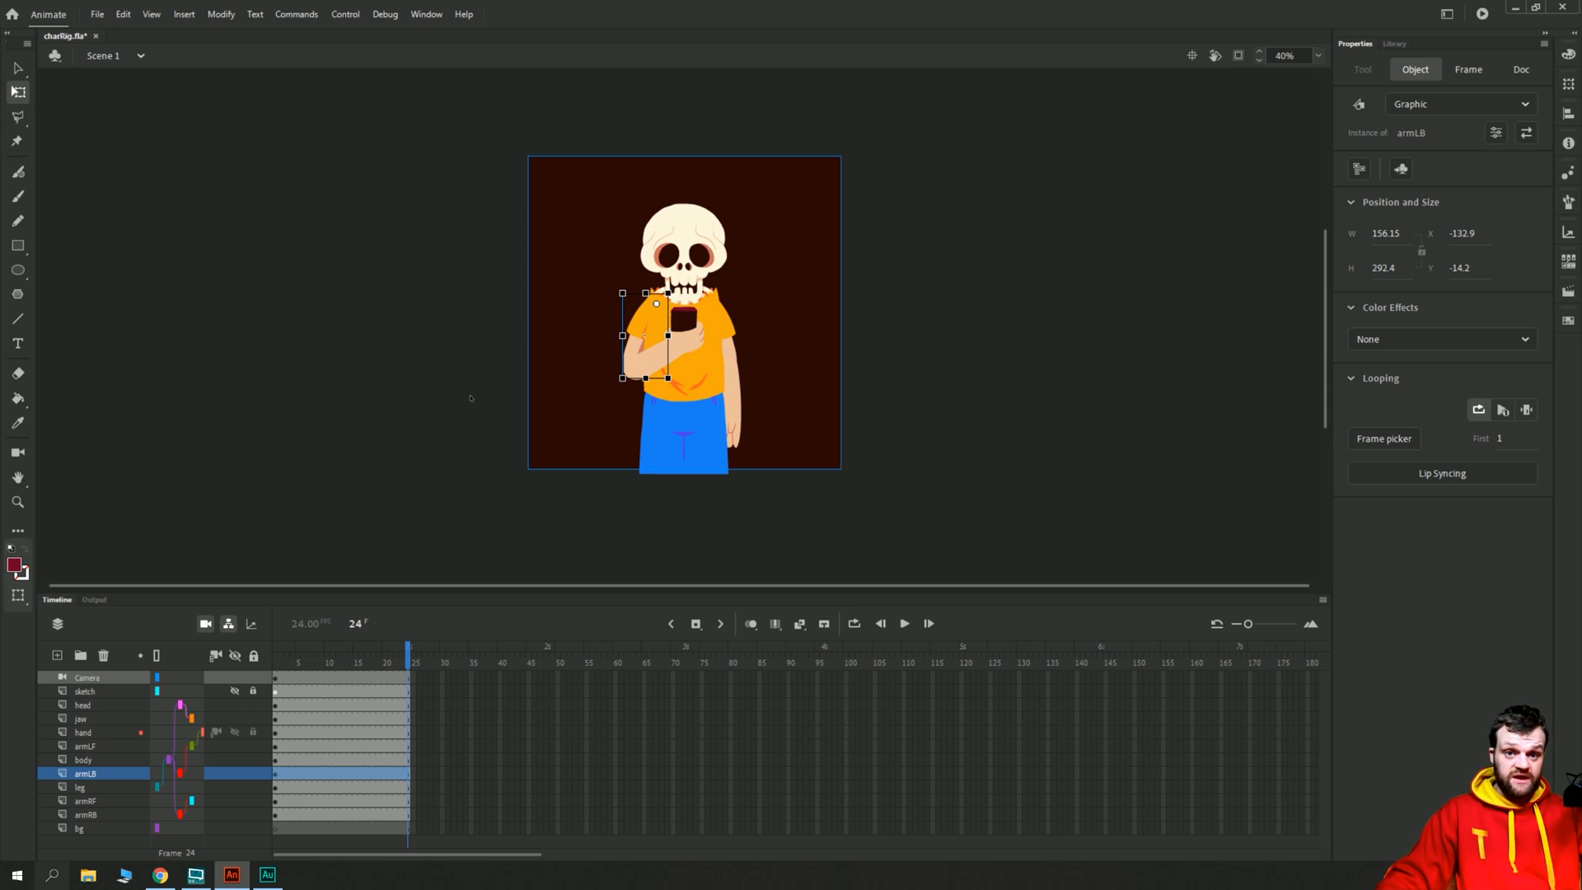